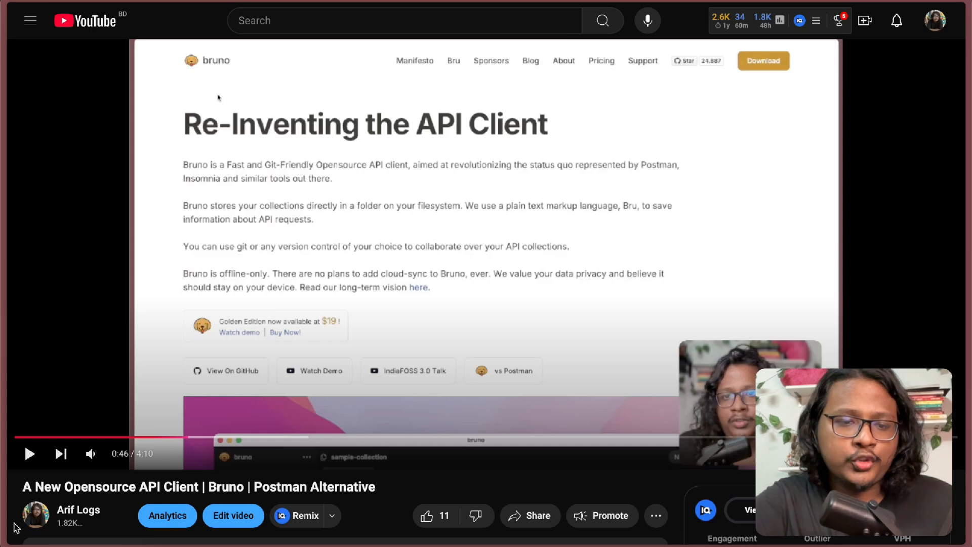
Step: Review the app.post create-user and app.get get-all-users handlers in index.ts, then fold them
scroll("down", 3)
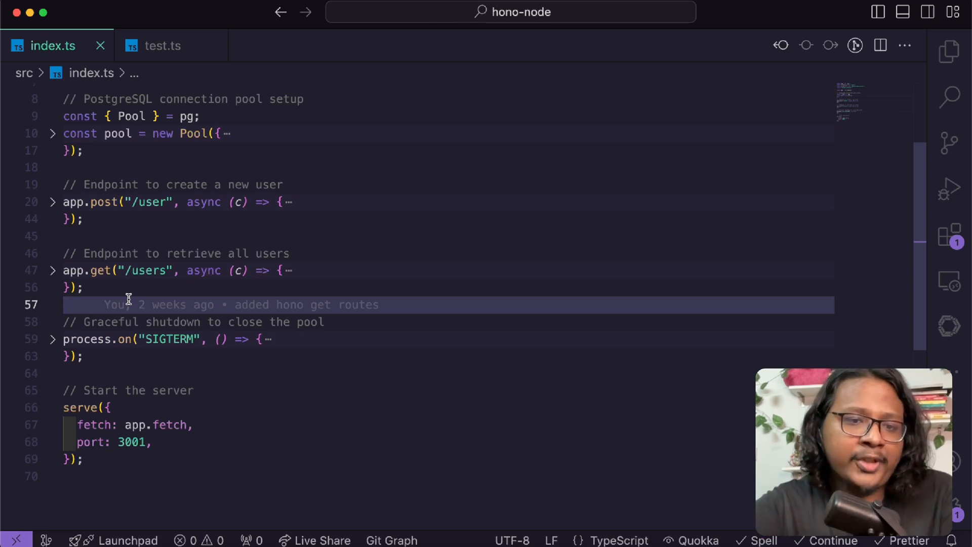
left_click(52, 202)
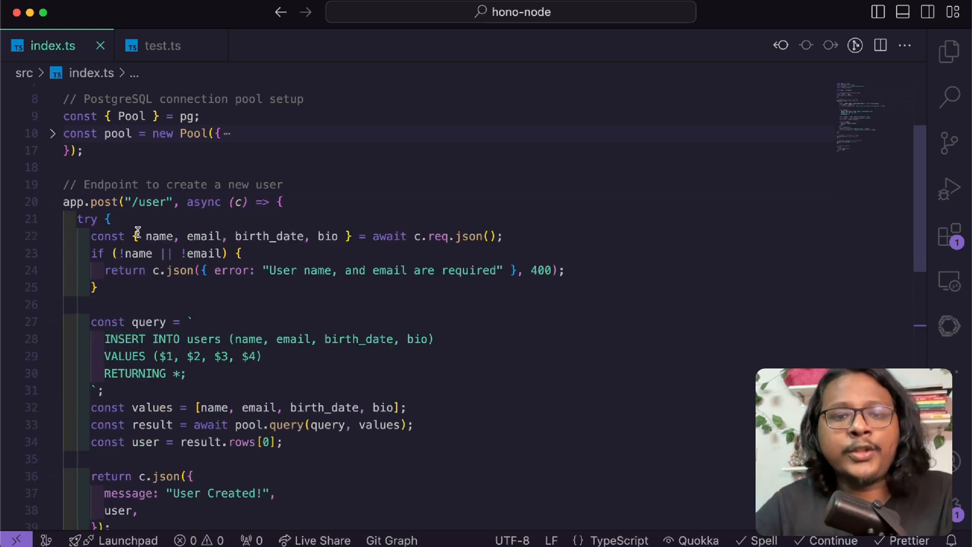
left_click(138, 236)
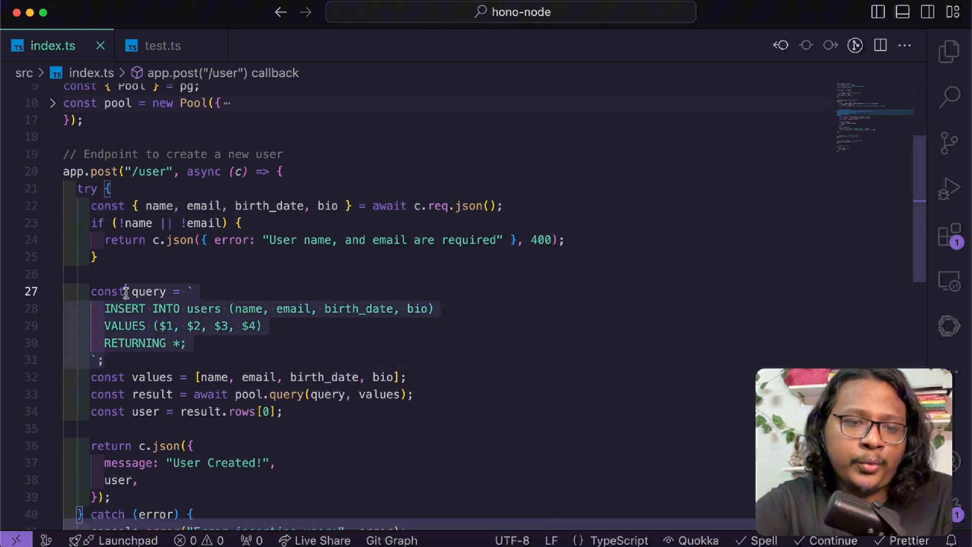
left_click(53, 316)
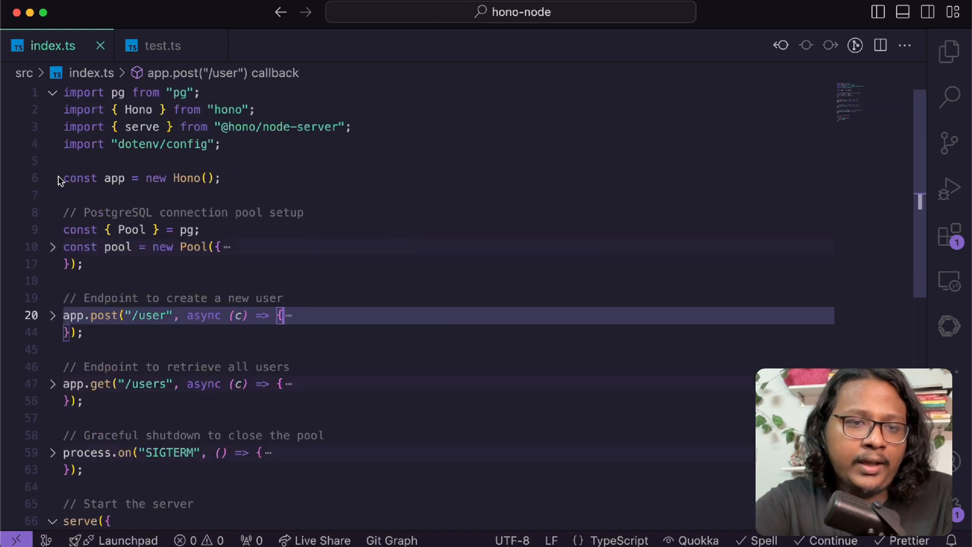
left_click(52, 289)
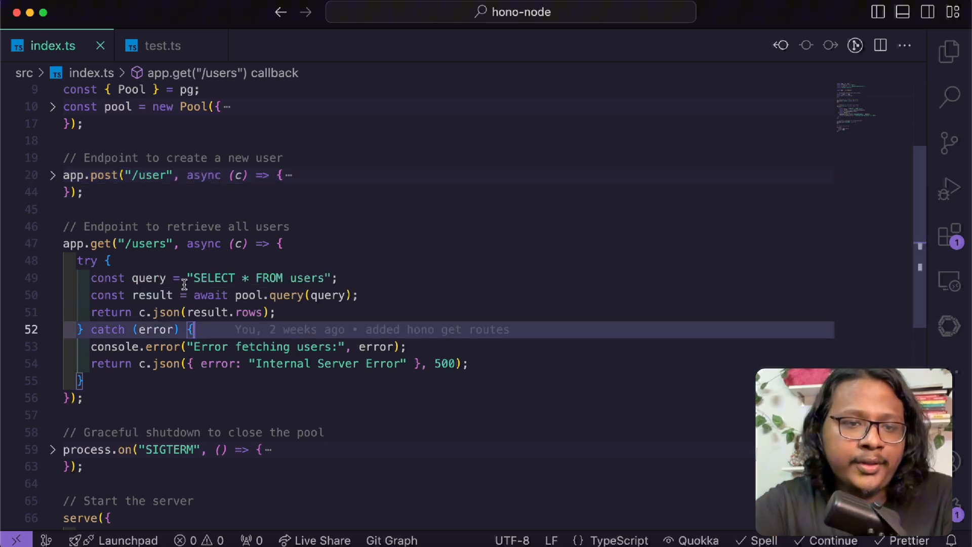
left_click(53, 243)
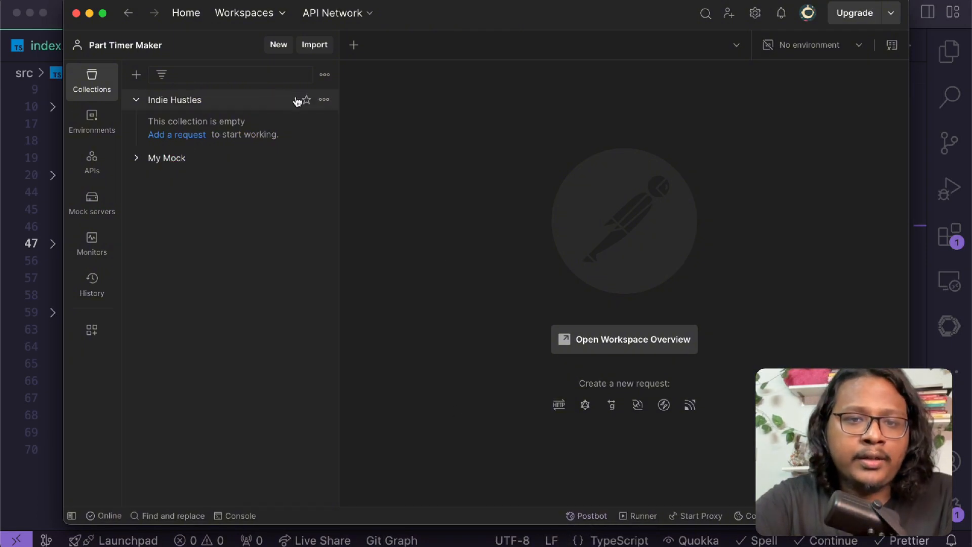
left_click(323, 100)
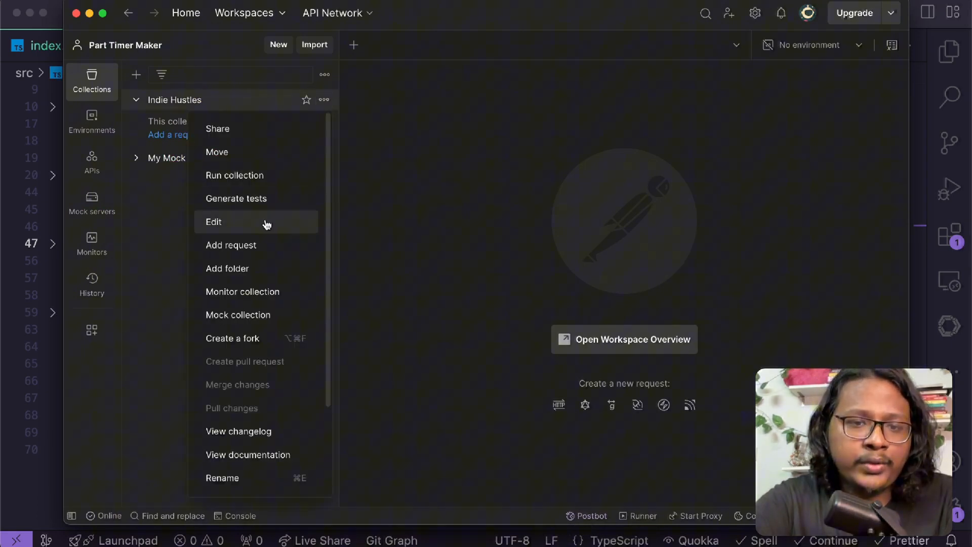
left_click(230, 245)
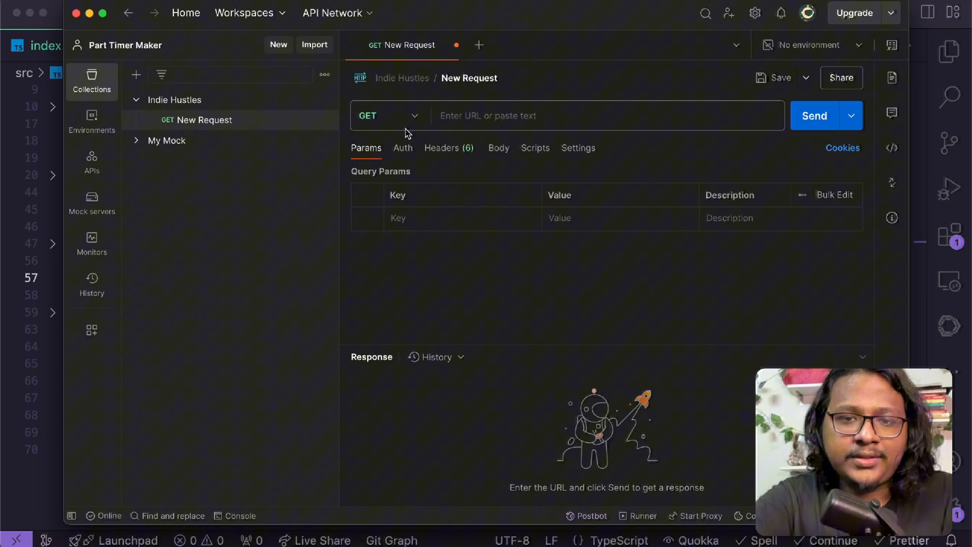
left_click(388, 116)
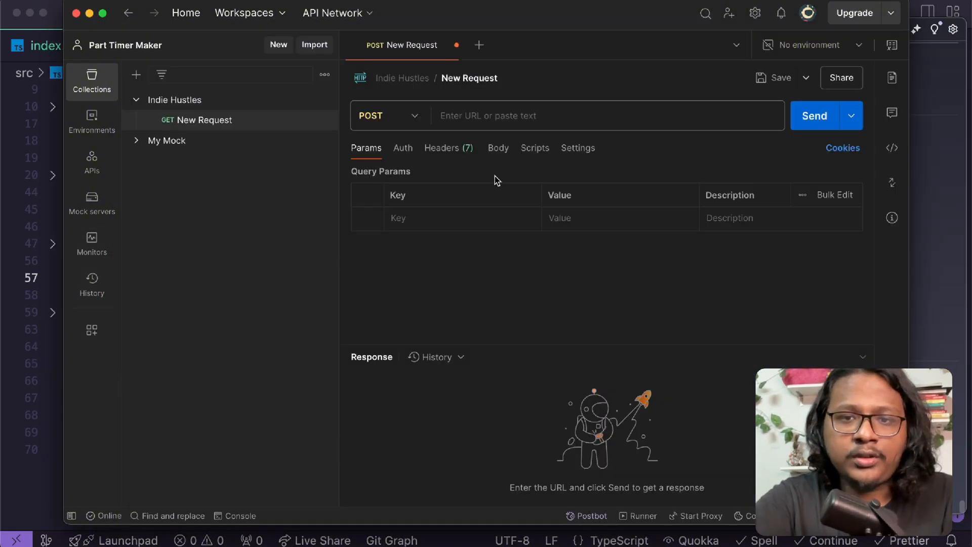
type("http://localhost:")
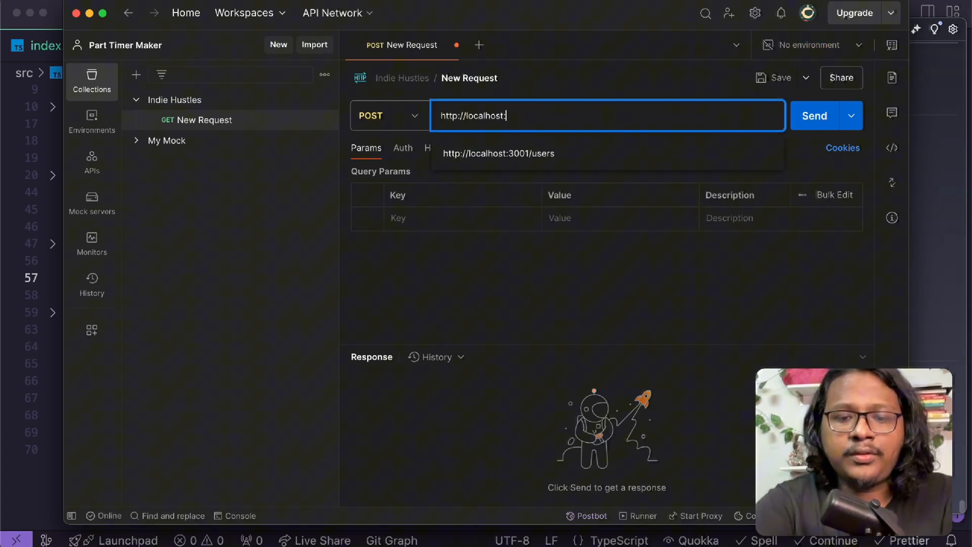
type("3001")
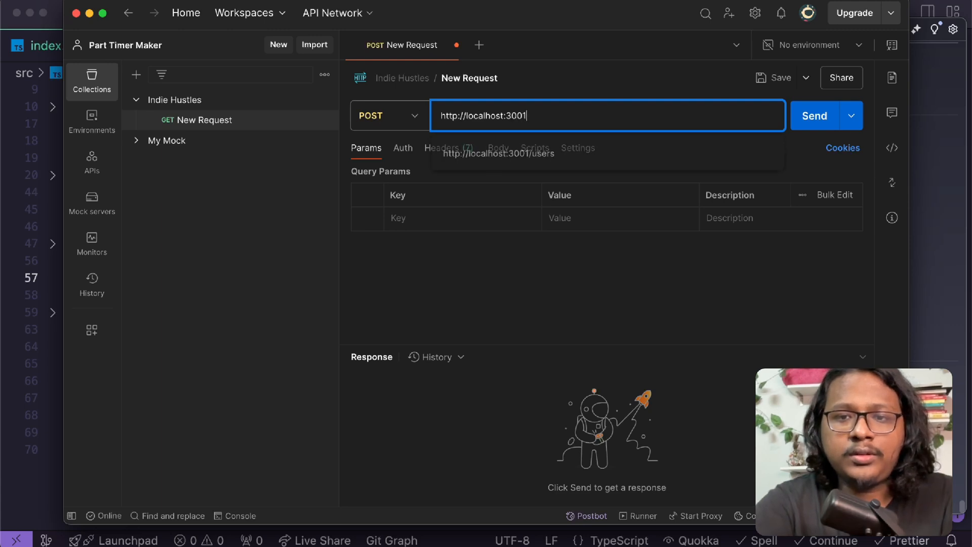
type("/usr")
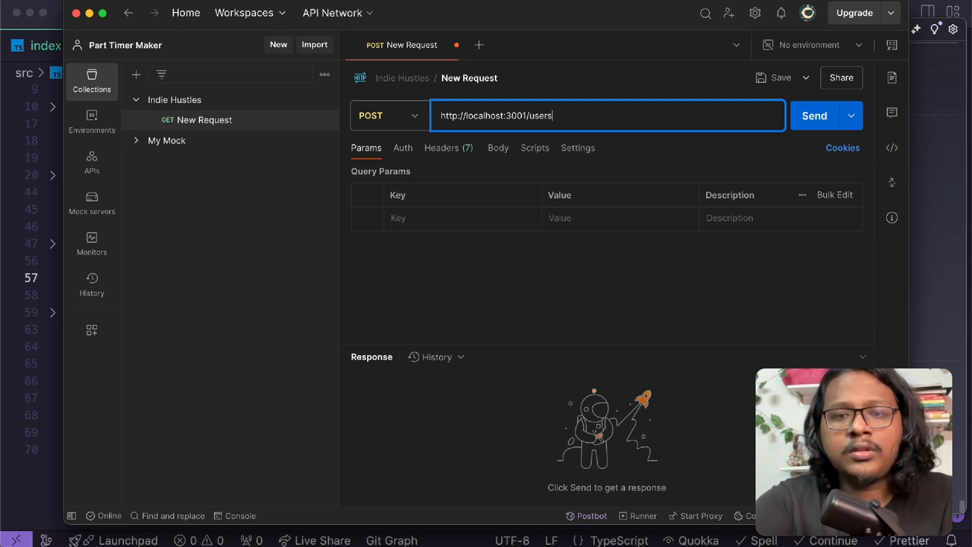
Step: Set the request body type to raw
left_click(498, 148)
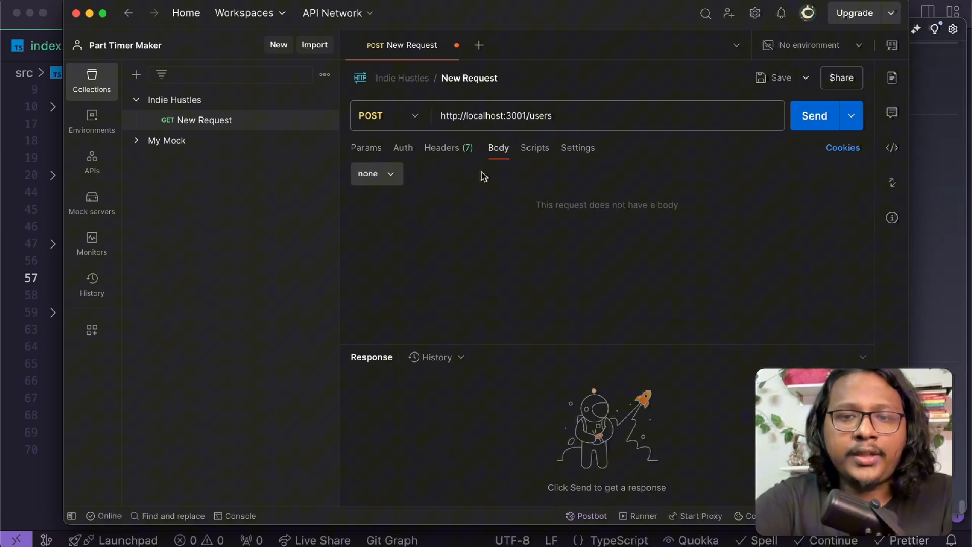
left_click(376, 173)
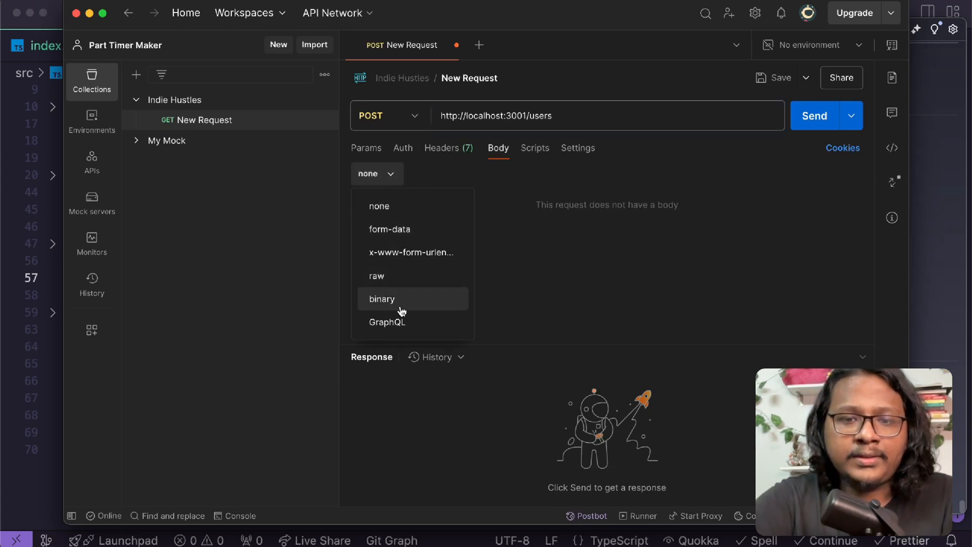
left_click(376, 276)
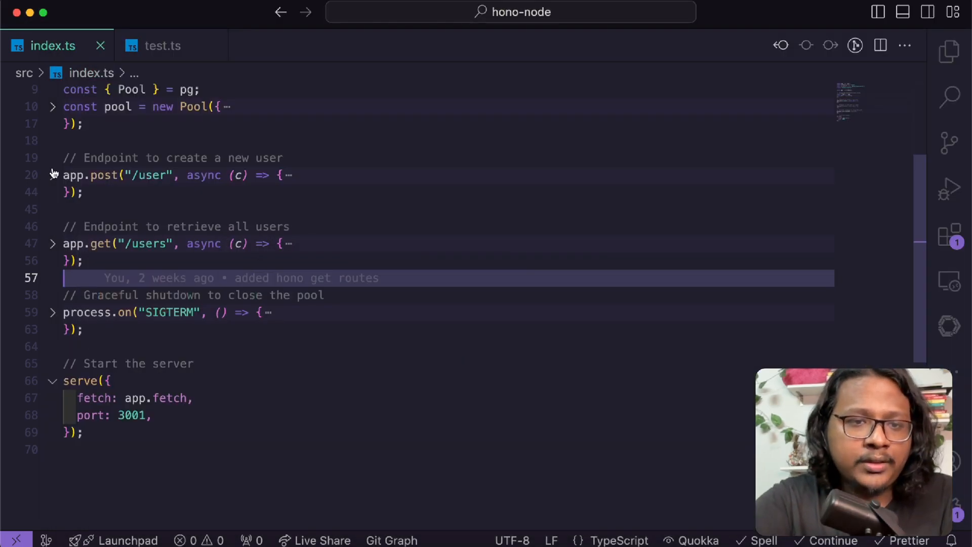
Step: Send a JSON user body to /user, getting 200 OK and new user 6
left_click(53, 174)
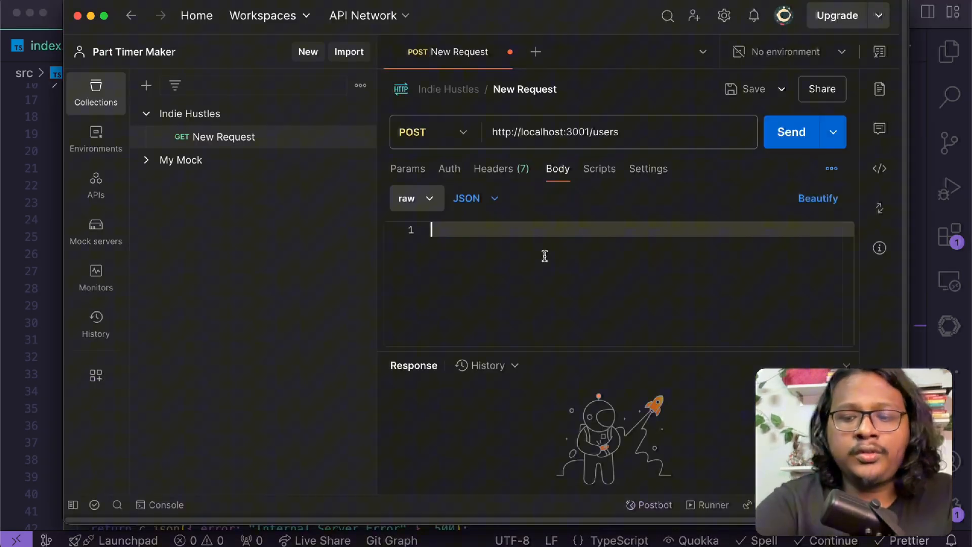
type("\"name\": \"Arif Hossain\",")
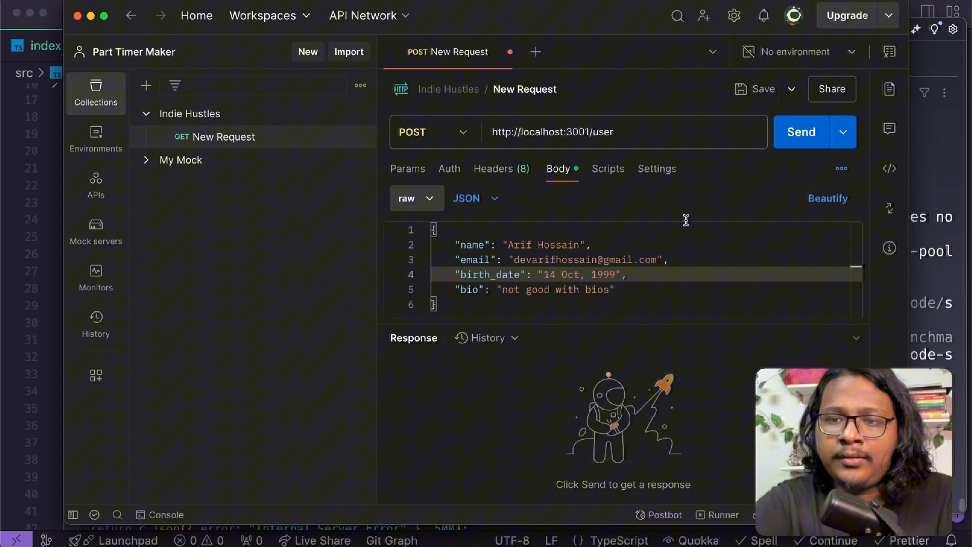
left_click(801, 131)
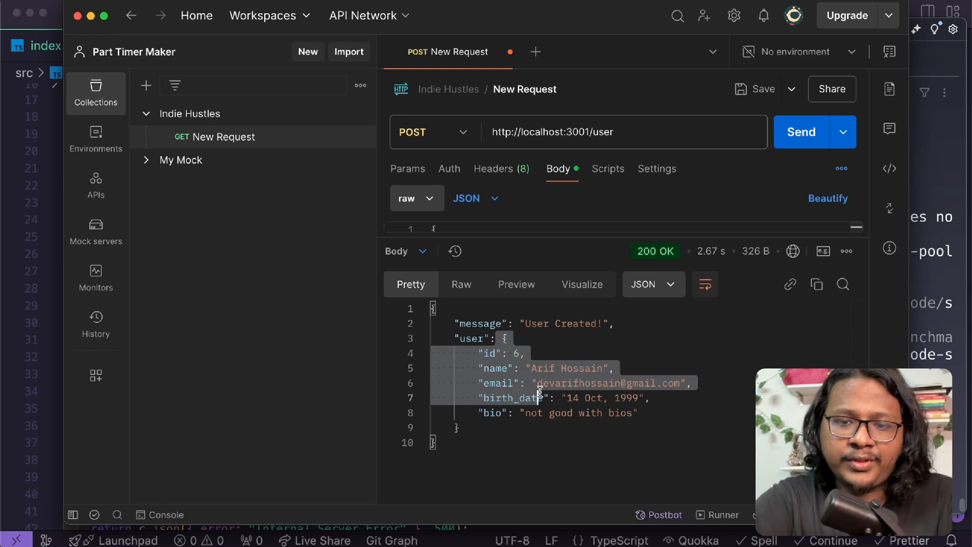
key("cmd+tab")
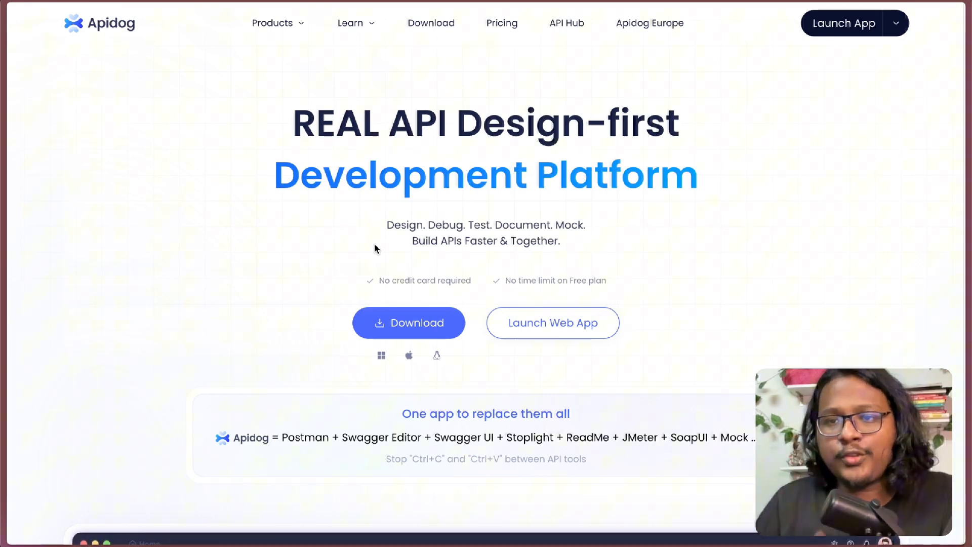
mouse_move(271, 370)
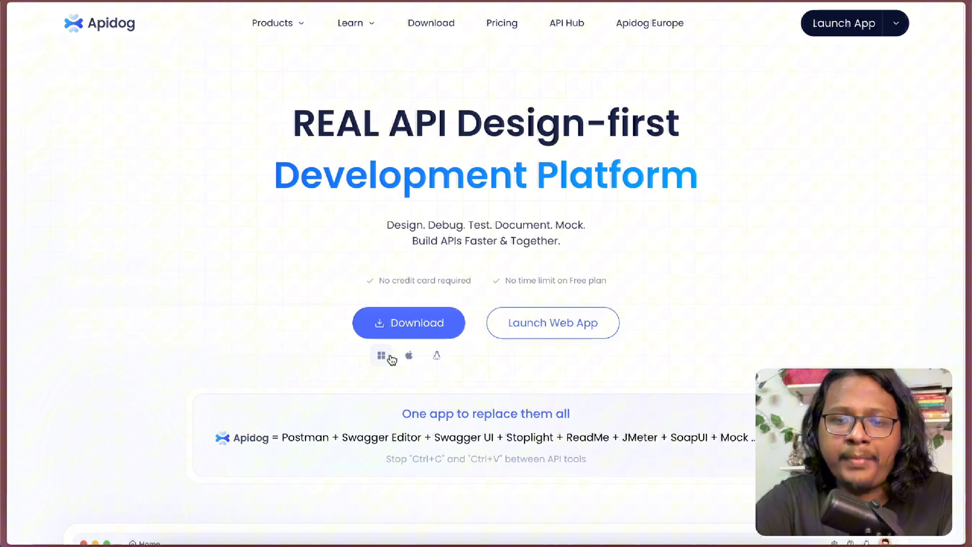
mouse_move(465, 367)
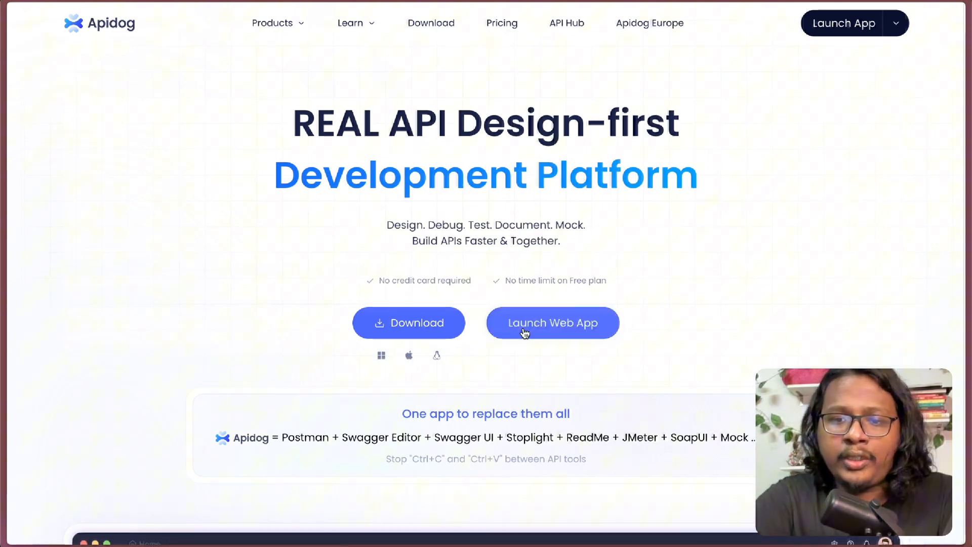
mouse_move(725, 180)
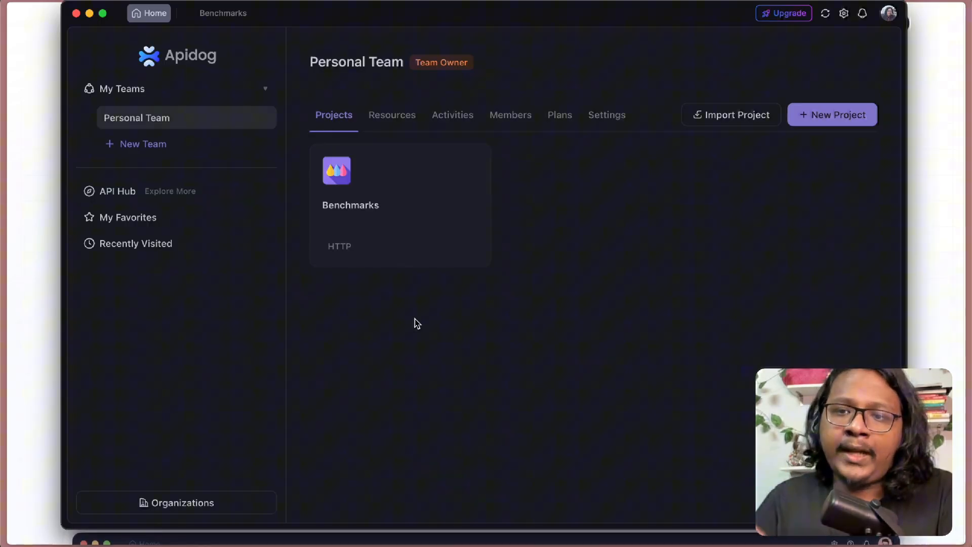
mouse_move(712, 197)
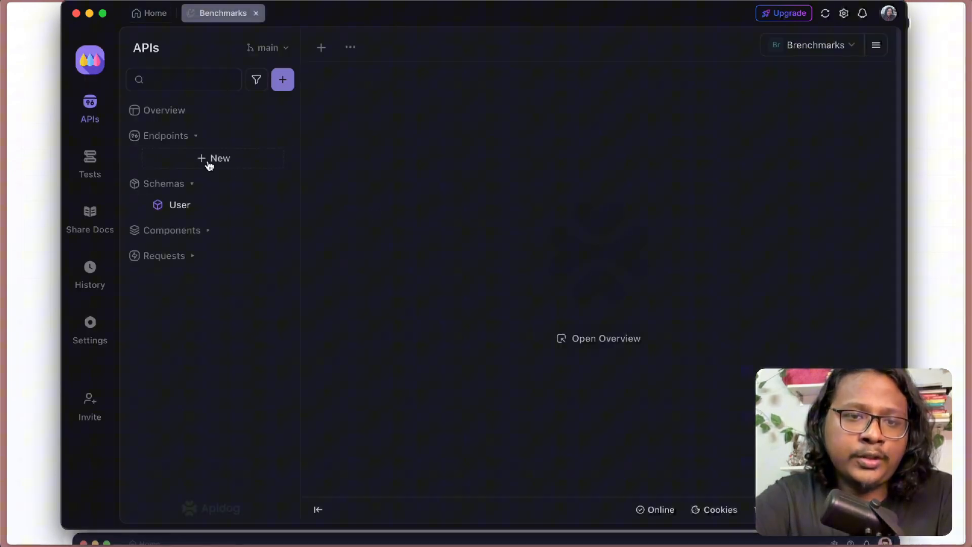
left_click(219, 158)
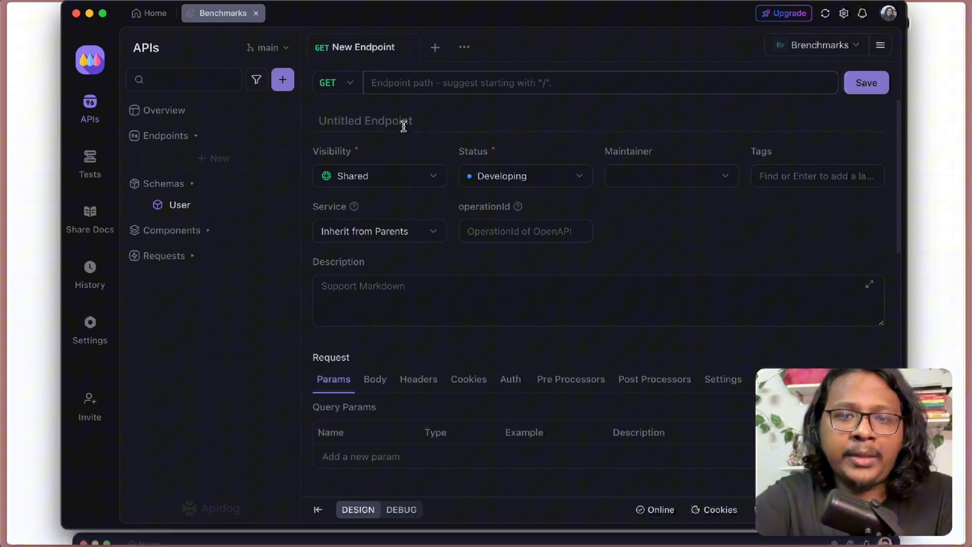
type("http://localhost:3001/user")
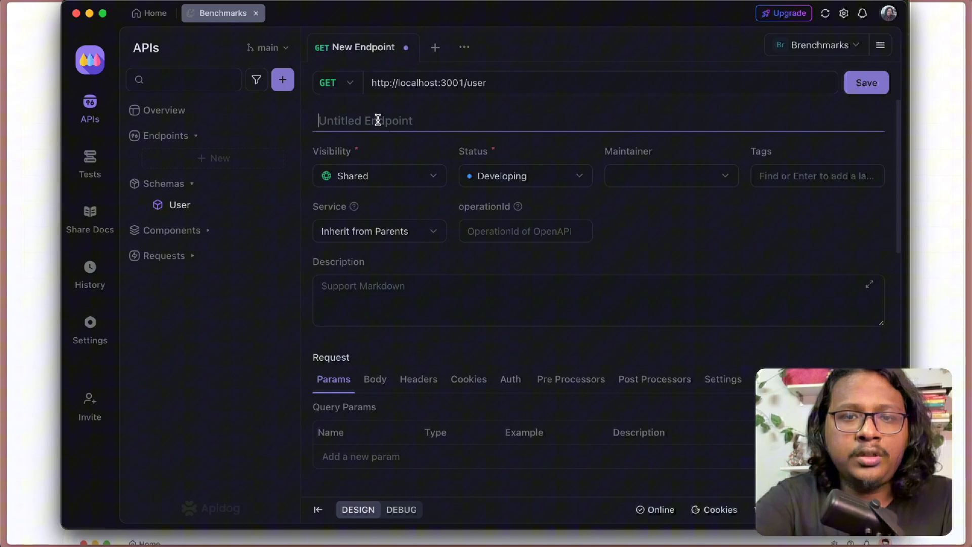
type("Create")
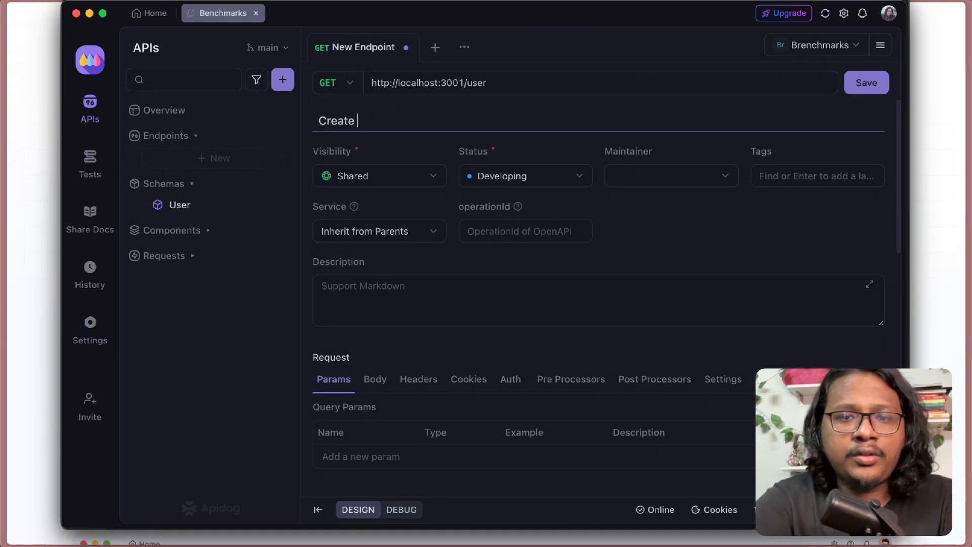
left_click(332, 83)
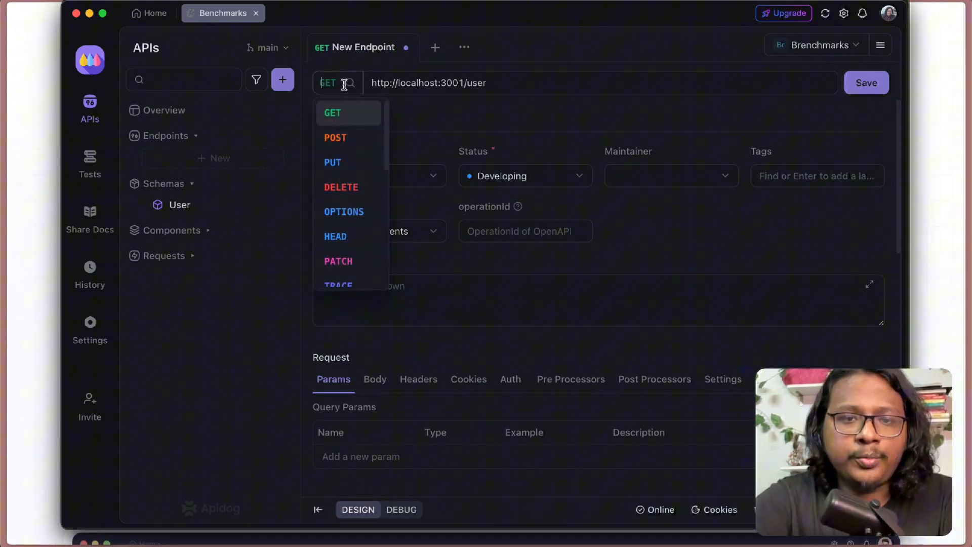
left_click(335, 137)
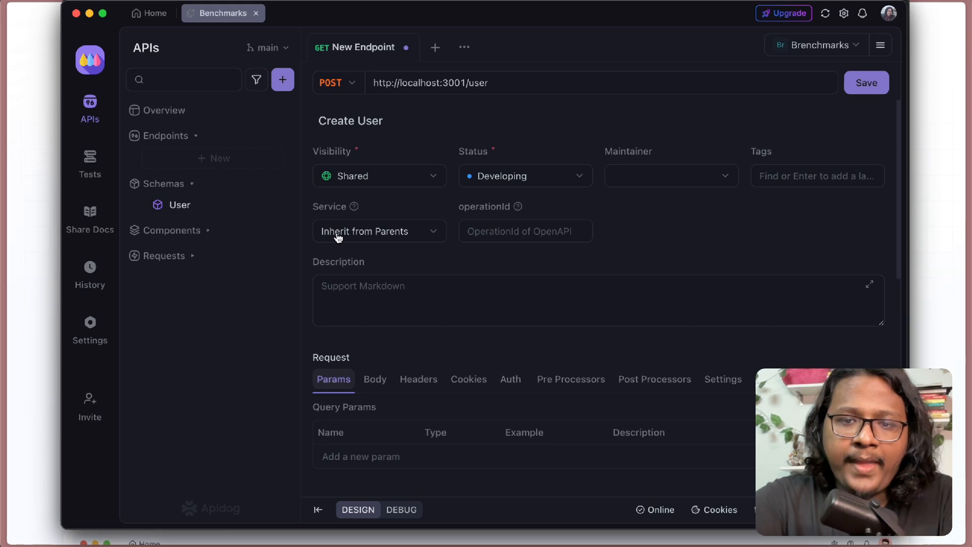
scroll("down", 3)
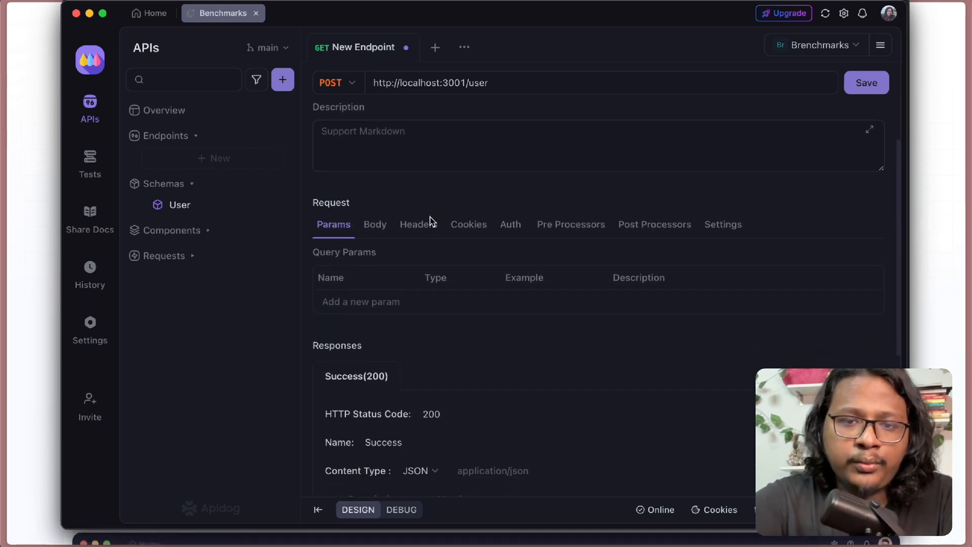
Step: Make the Create User JSON body reference the User schema, then save the endpoint
left_click(375, 224)
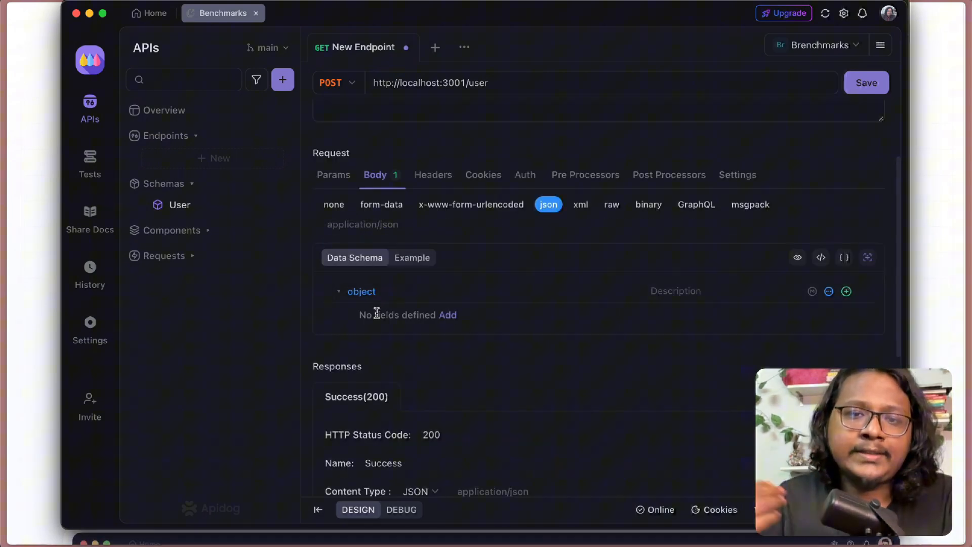
left_click(179, 204)
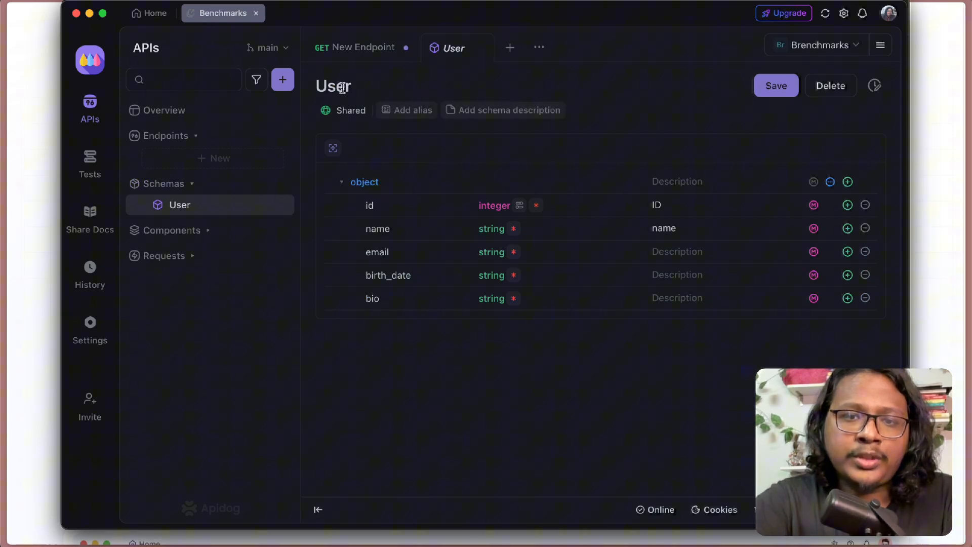
left_click(361, 47)
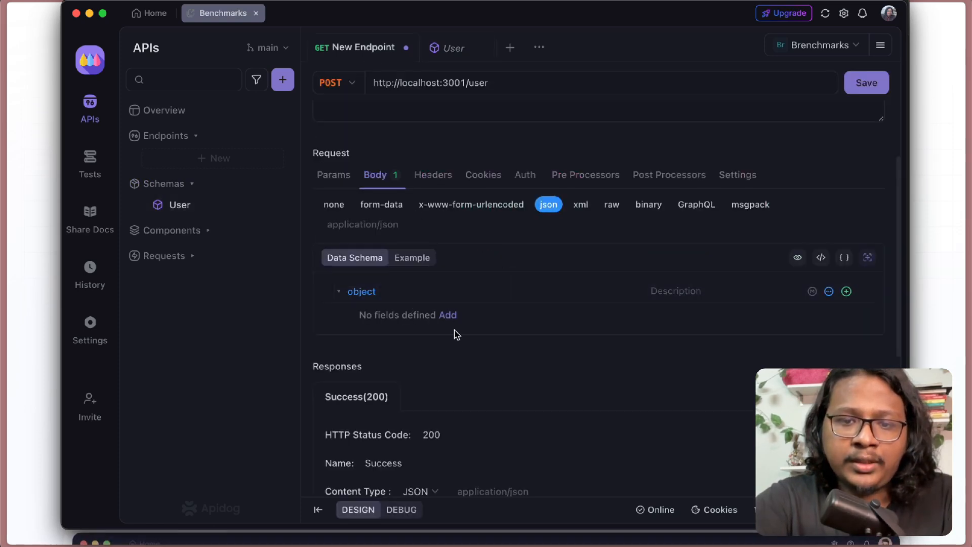
left_click(447, 314)
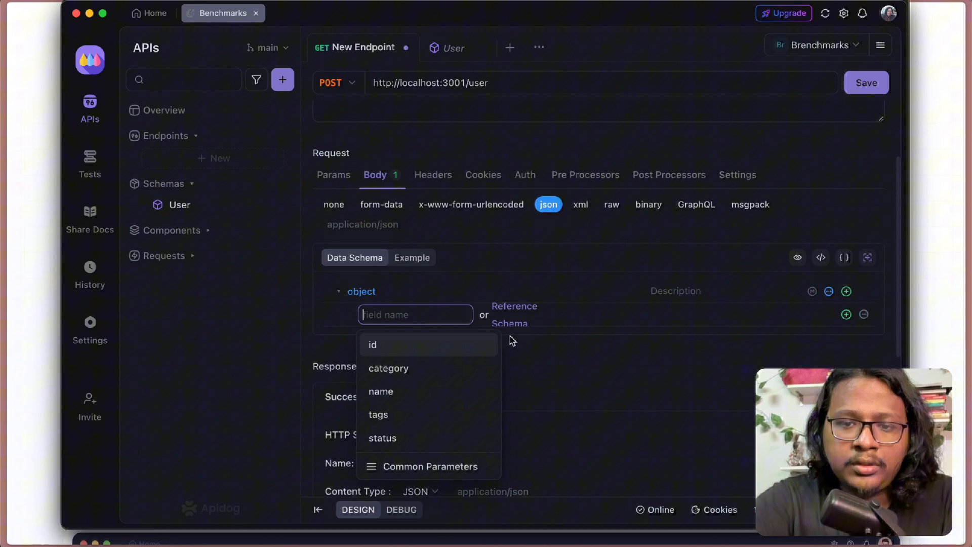
left_click(510, 315)
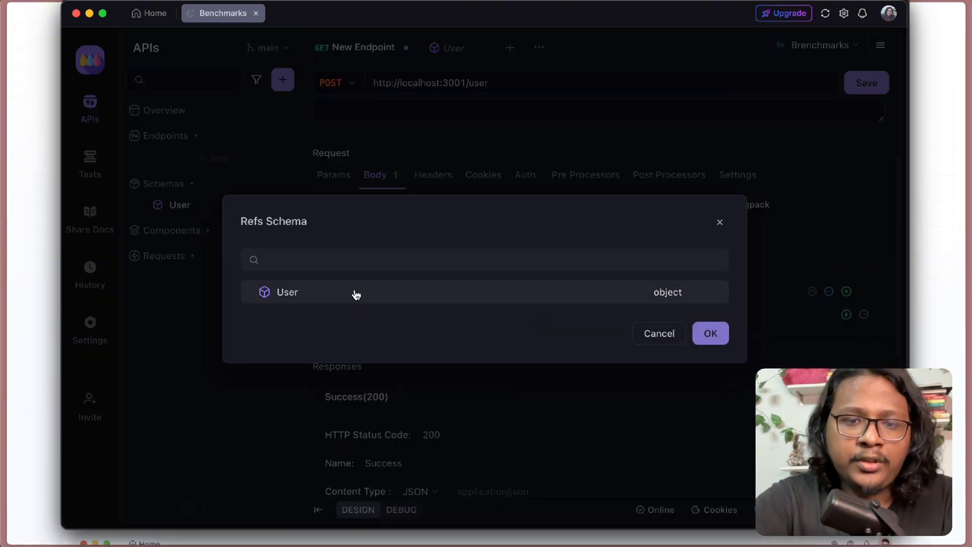
left_click(710, 334)
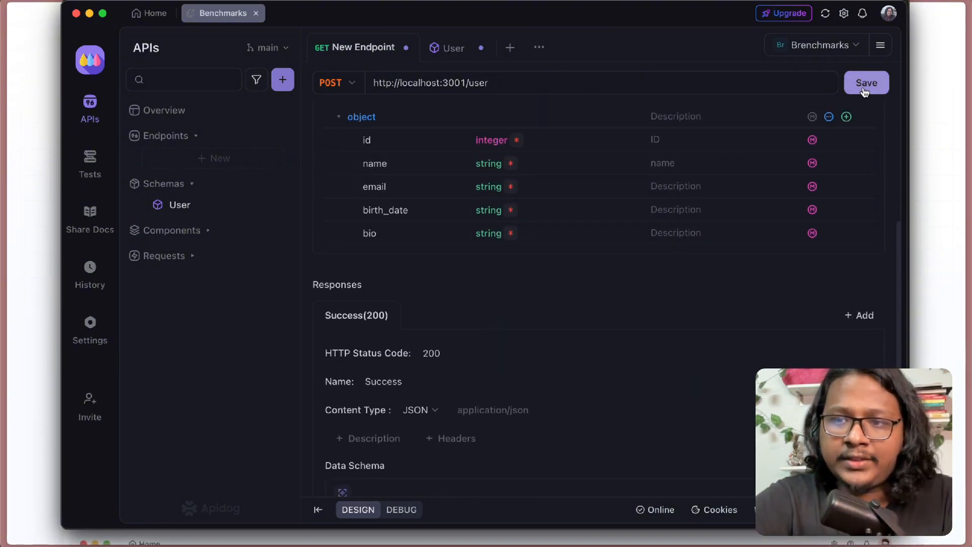
left_click(866, 83)
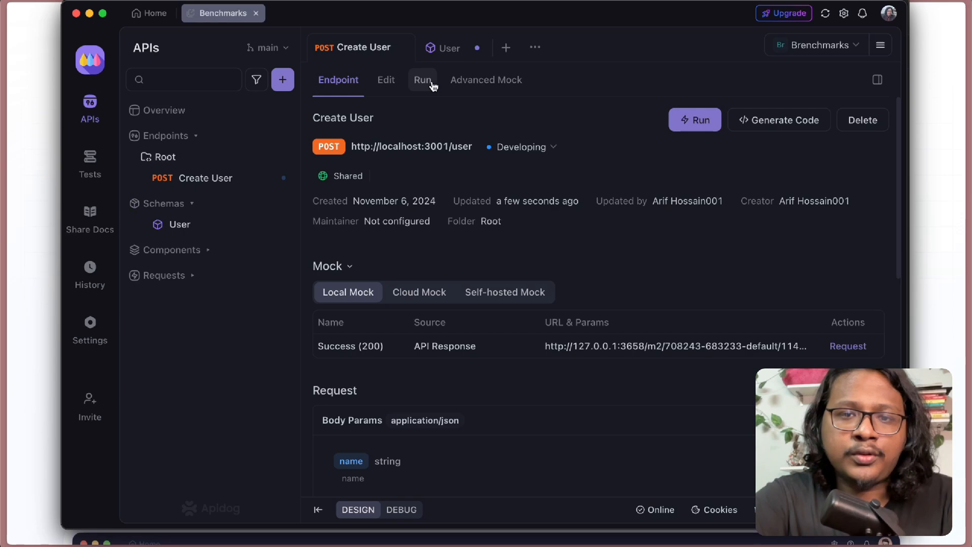
Step: Run Create User with regenerated sample data, getting 200 and user Harvey Lemke, id 7
left_click(422, 79)
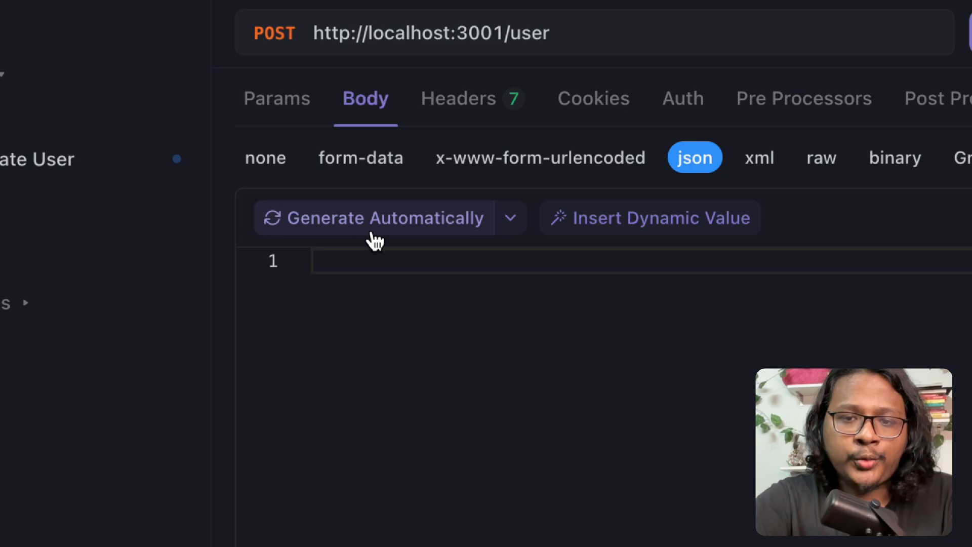
left_click(372, 218)
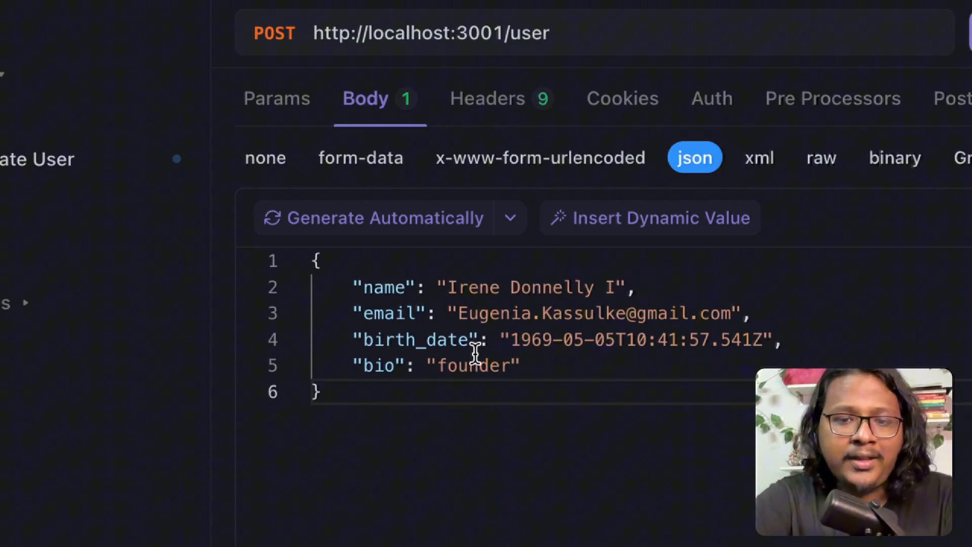
mouse_move(403, 340)
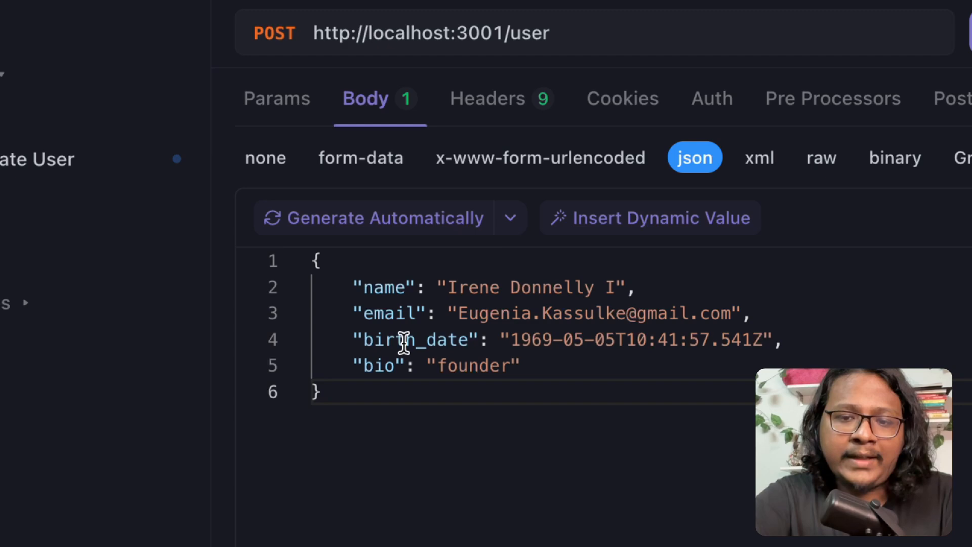
left_click(373, 217)
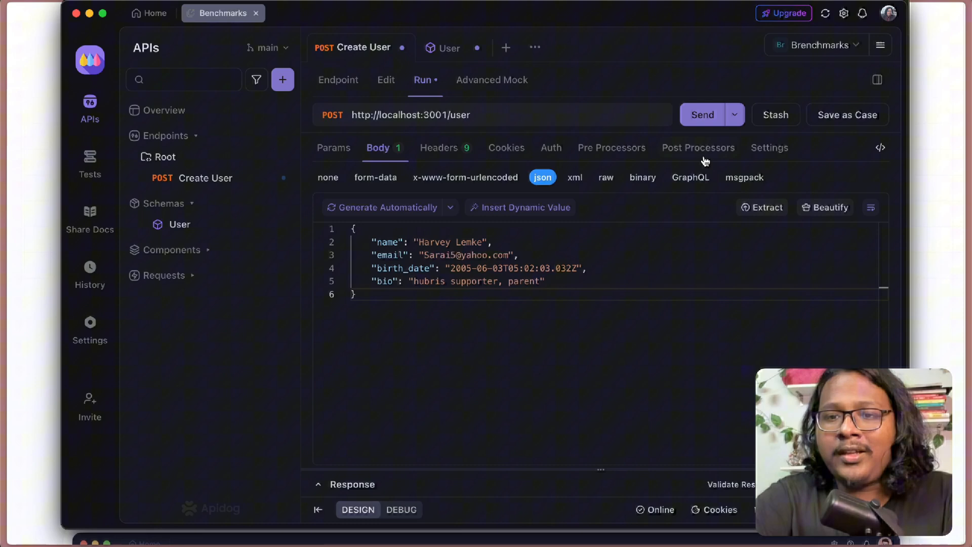
left_click(701, 115)
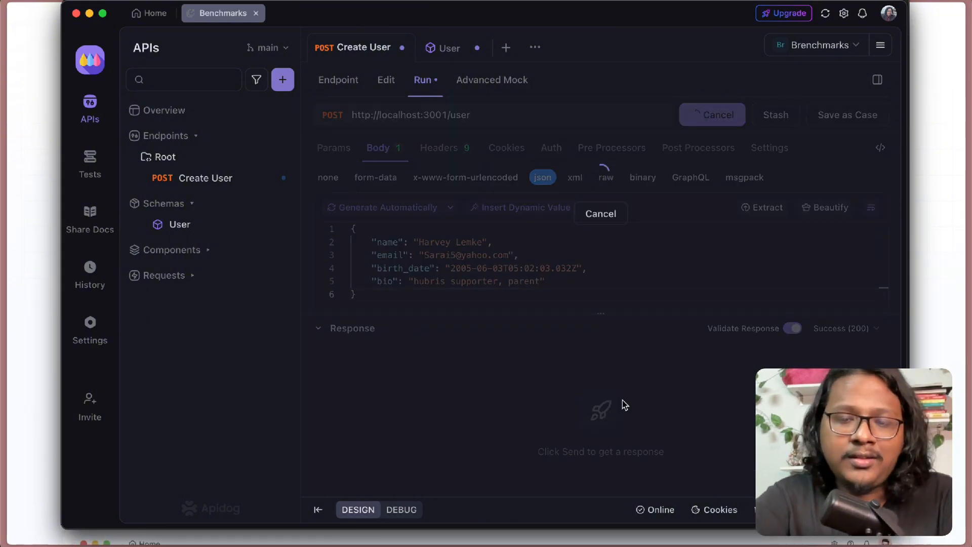
mouse_move(554, 403)
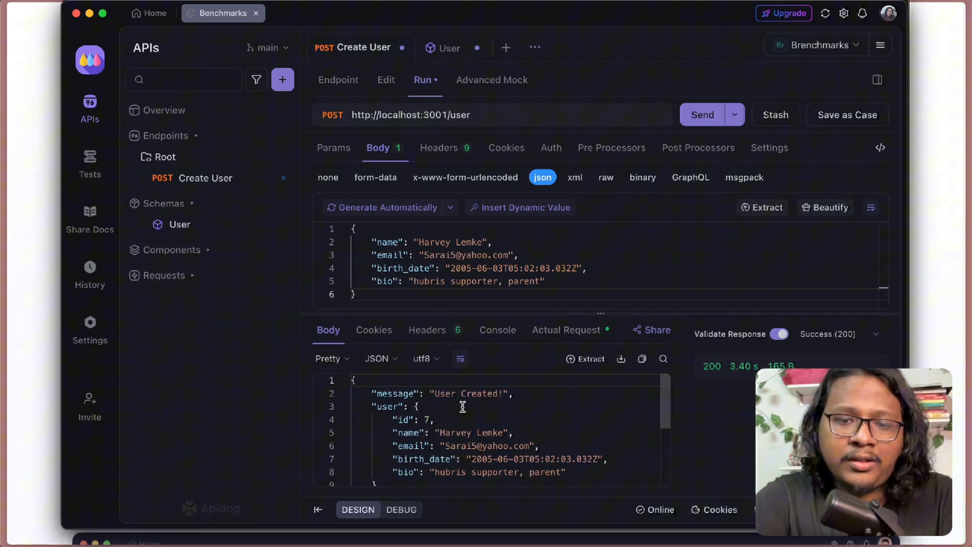
key("cmd+tab")
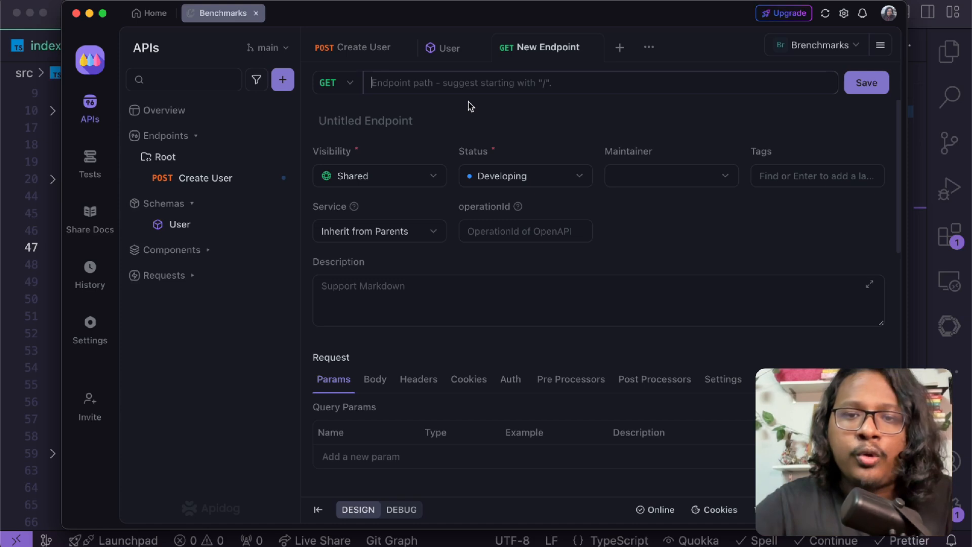
Step: Start a new untitled endpoint draft and list the available environments
left_click(353, 47)
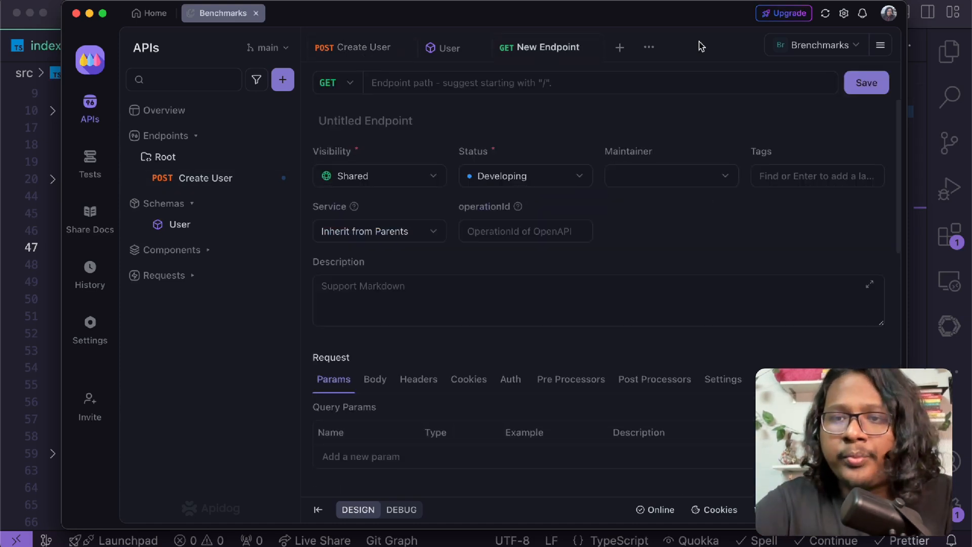
left_click(815, 44)
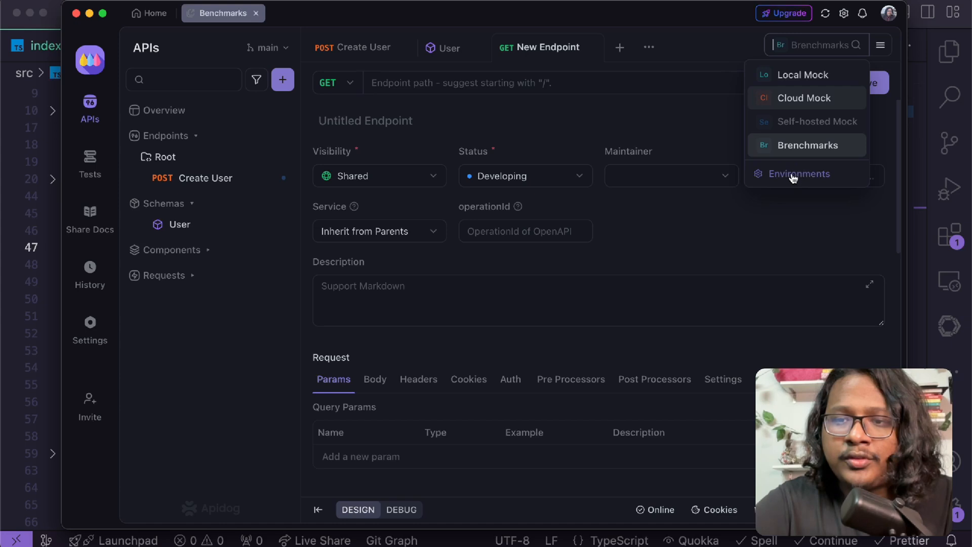
left_click(799, 173)
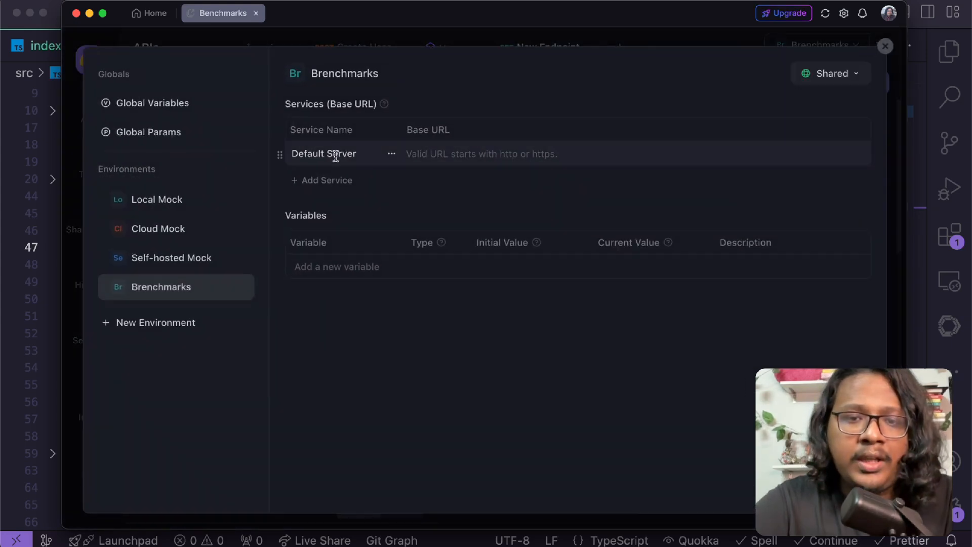
left_click(632, 154)
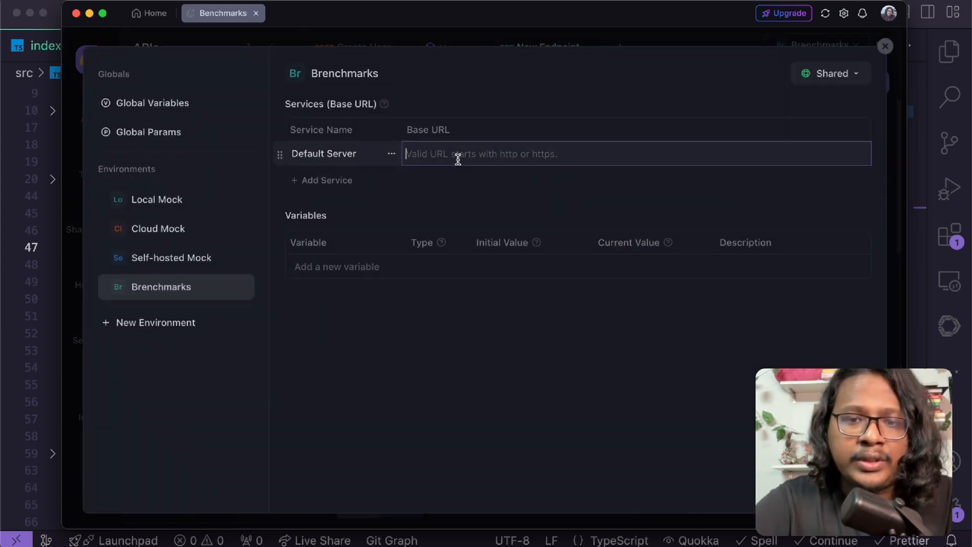
type("http://localhost:3001")
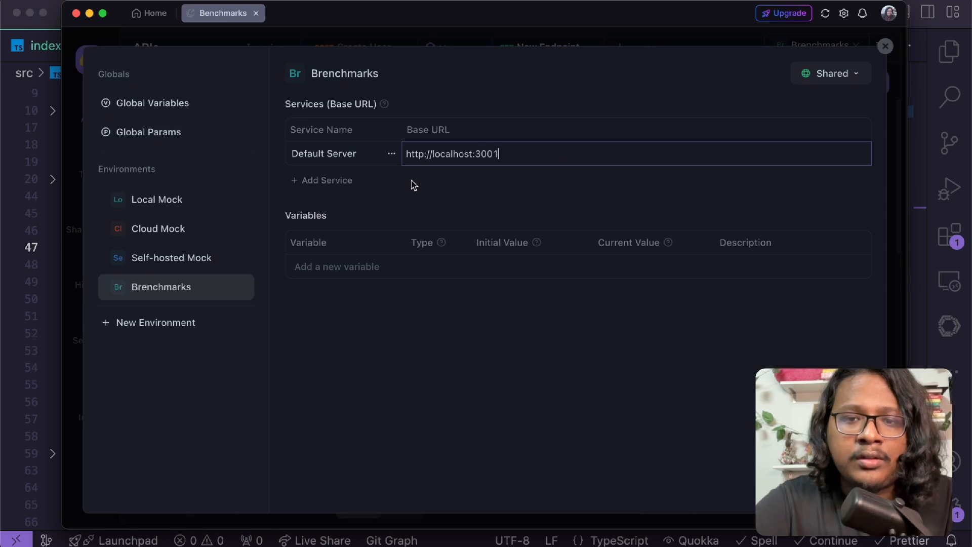
key("Enter")
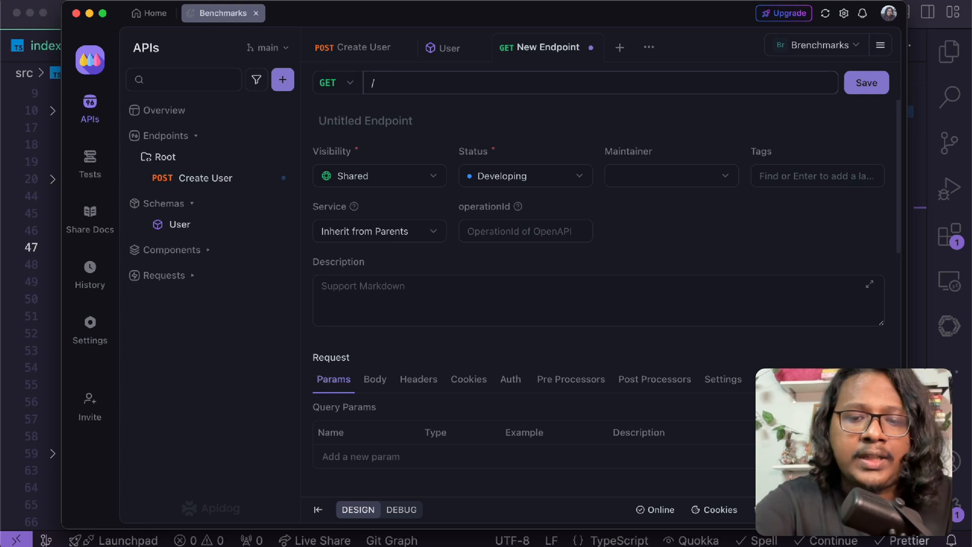
Step: Give the GET endpoint the path /users and the name Get All Users
type("users")
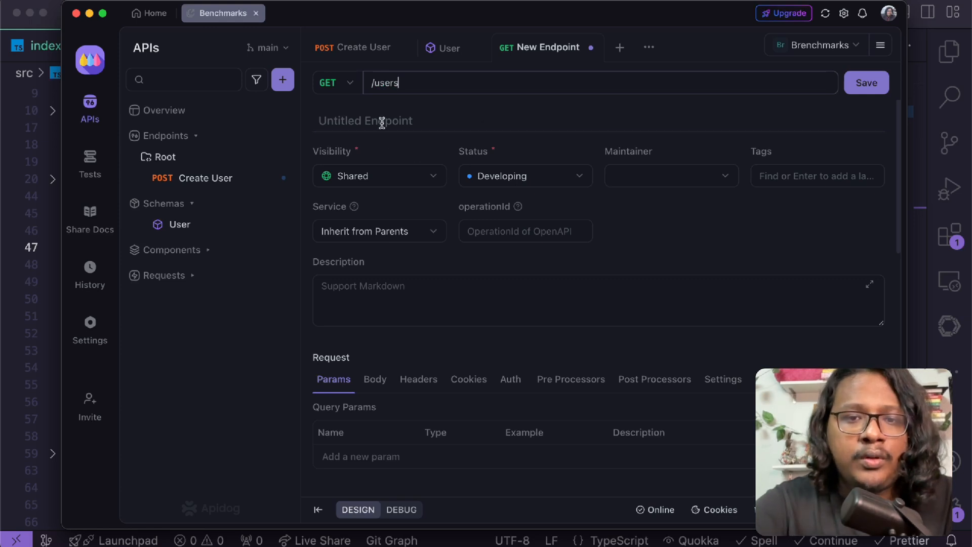
type("G")
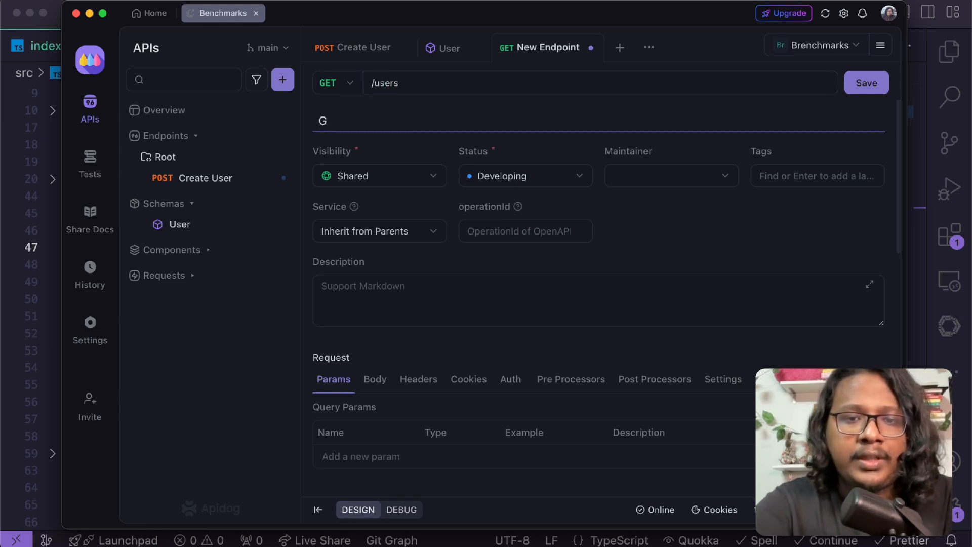
type("et All")
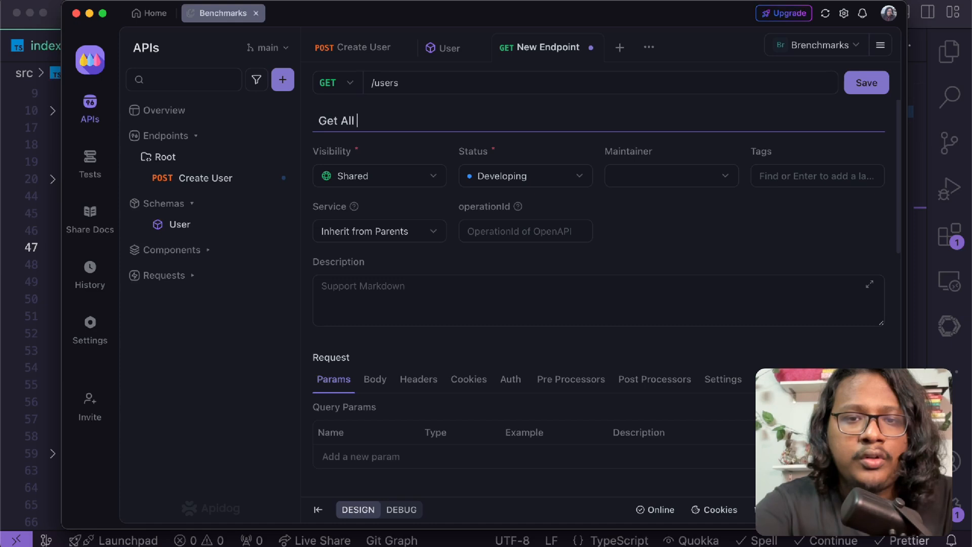
type("Users")
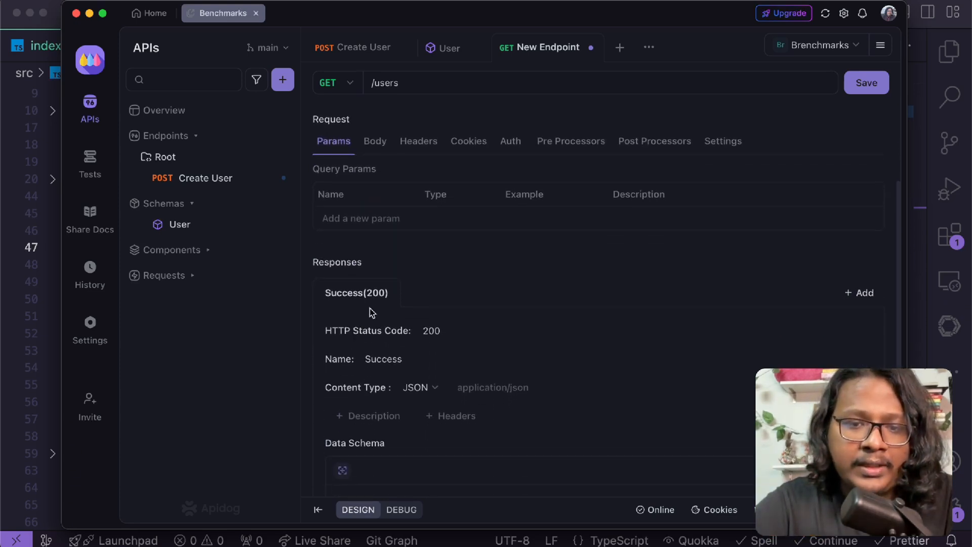
Step: Make the response an array of User schema items and save the endpoint
scroll("down", 3)
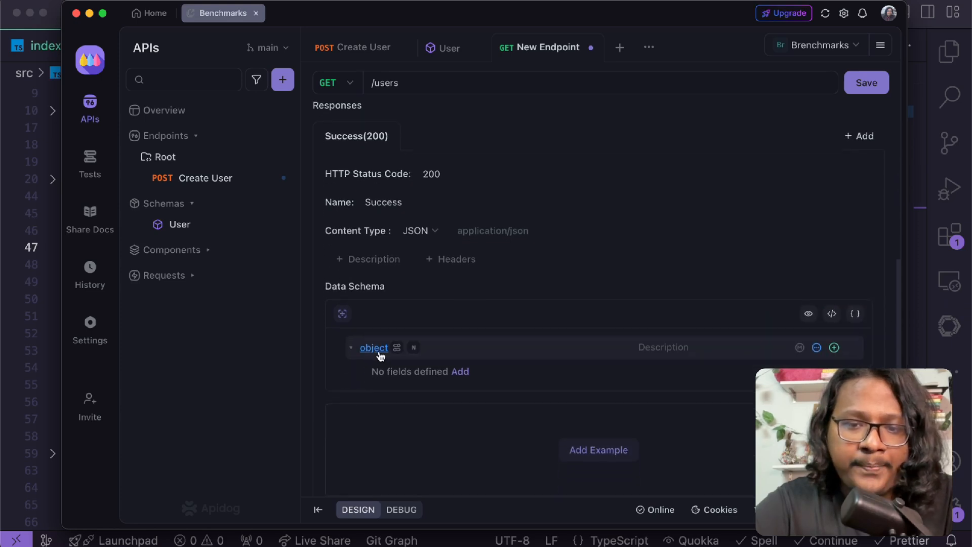
mouse_move(384, 307)
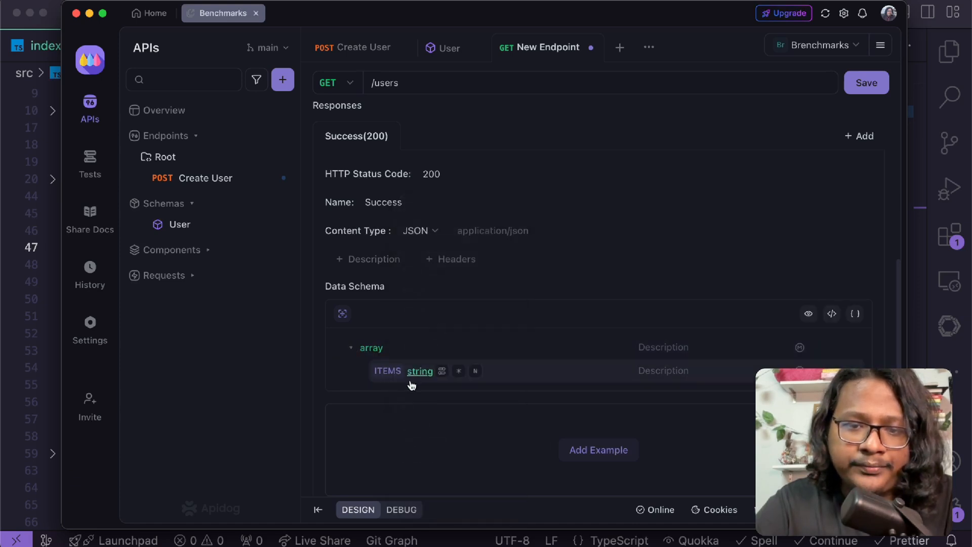
left_click(420, 371)
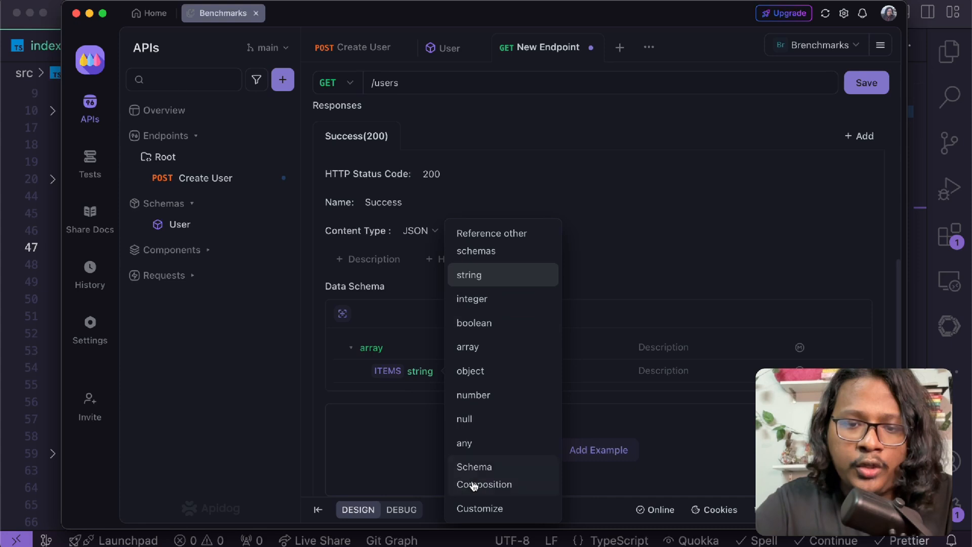
mouse_move(492, 242)
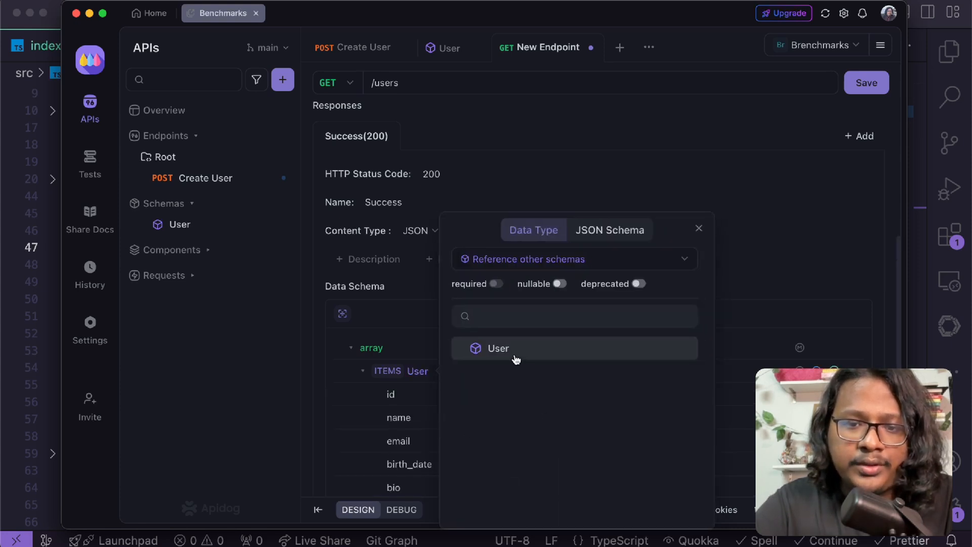
left_click(498, 348)
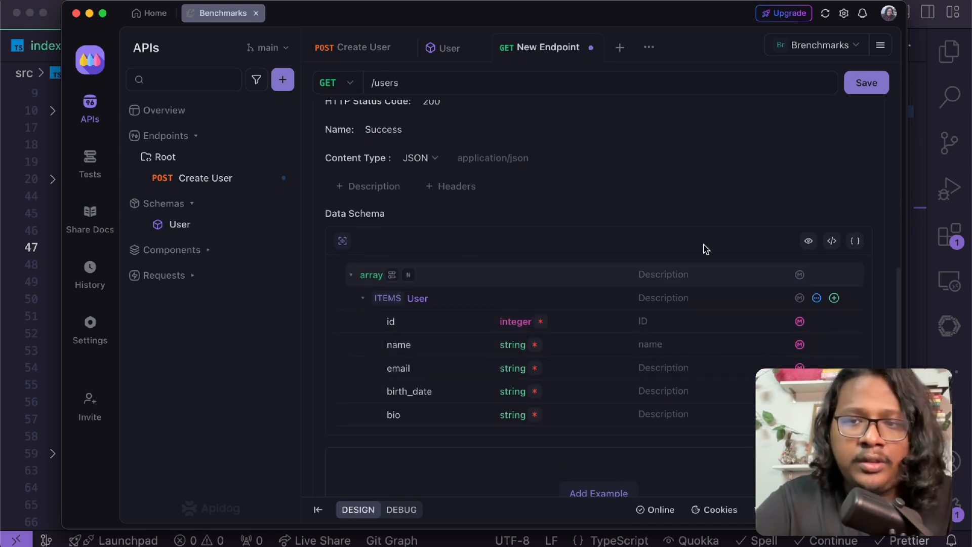
left_click(866, 82)
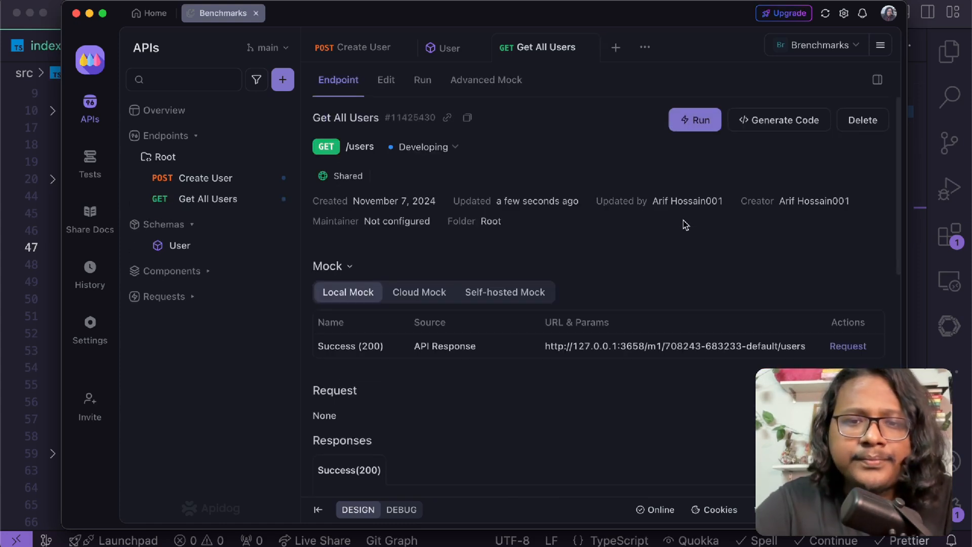
Step: Run Get All Users and enlarge the response to see users 6 and 7
left_click(422, 79)
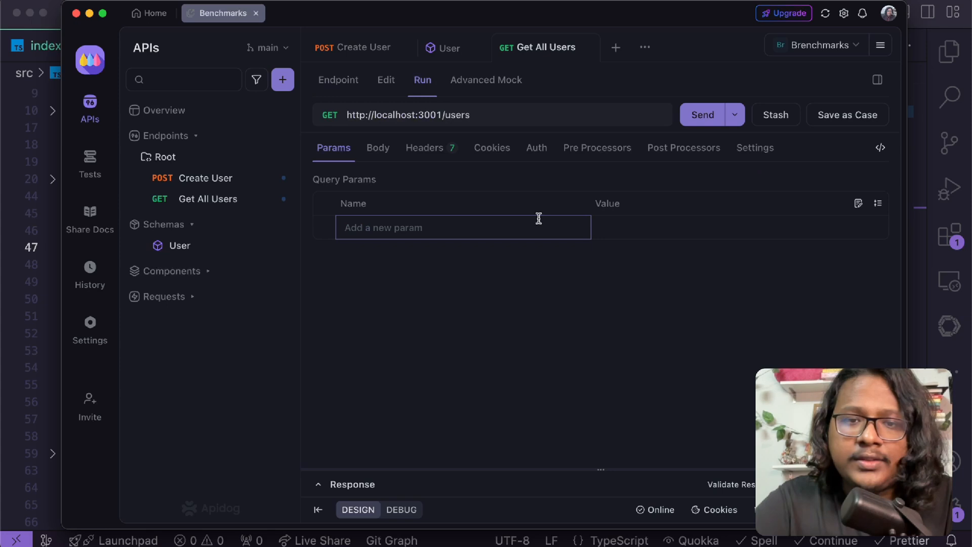
left_click(703, 115)
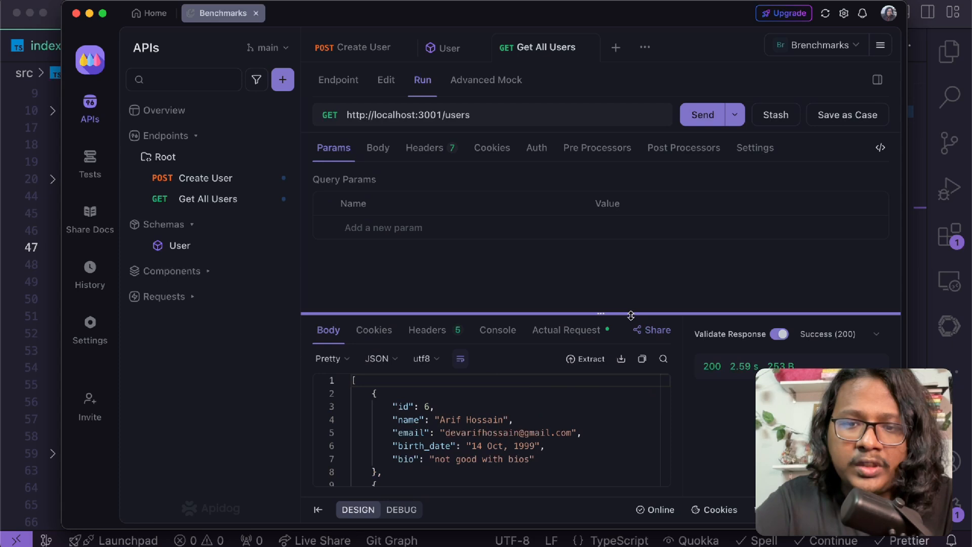
left_click_drag(630, 313, 630, 223)
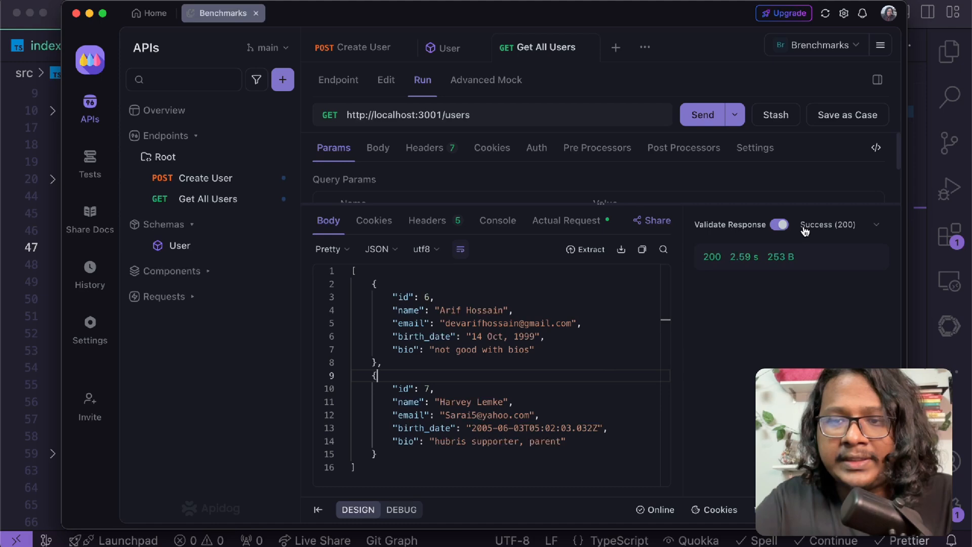
mouse_move(806, 227)
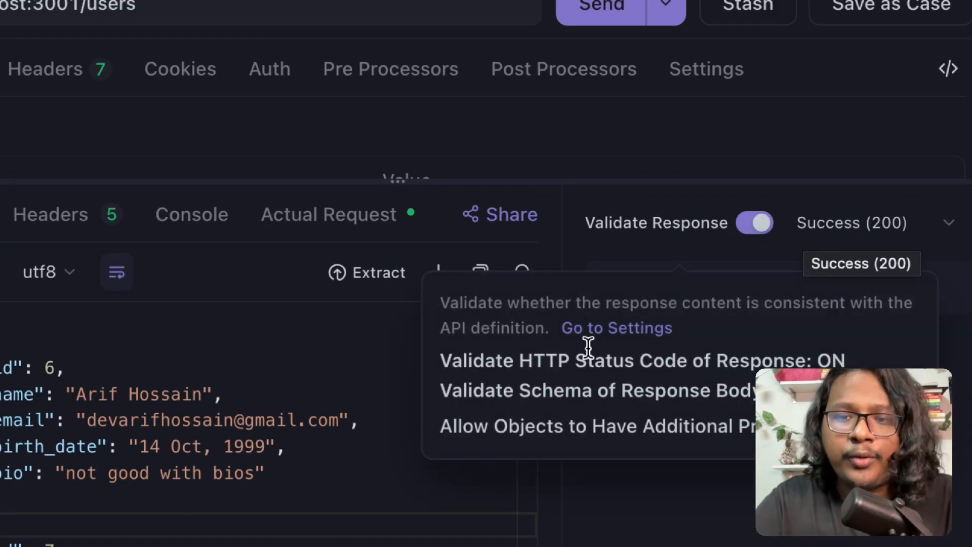
mouse_move(153, 485)
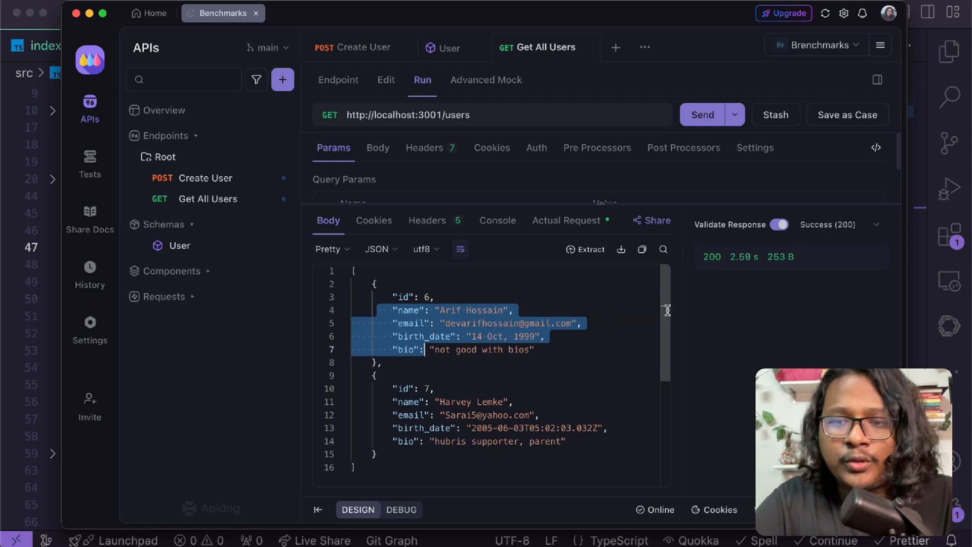
left_click(515, 310)
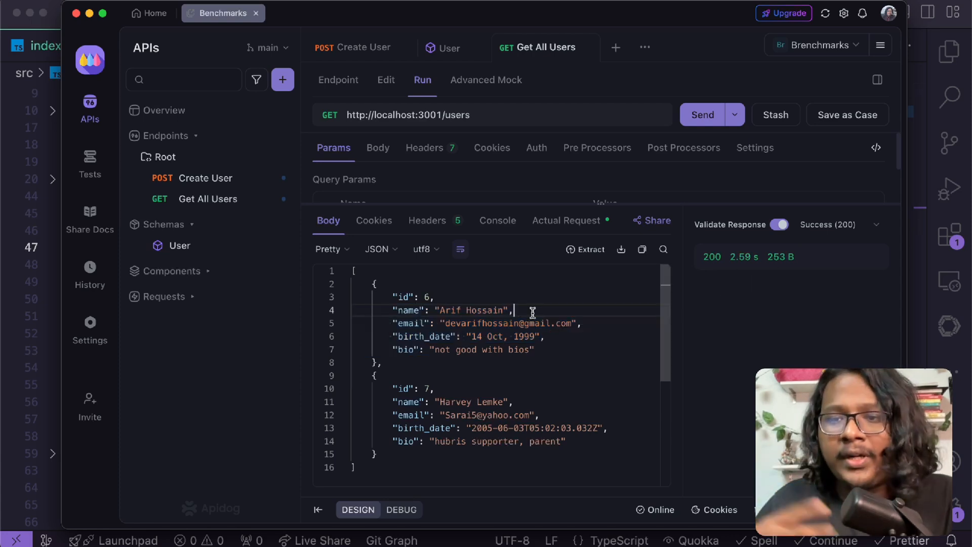
key("cmd+tab")
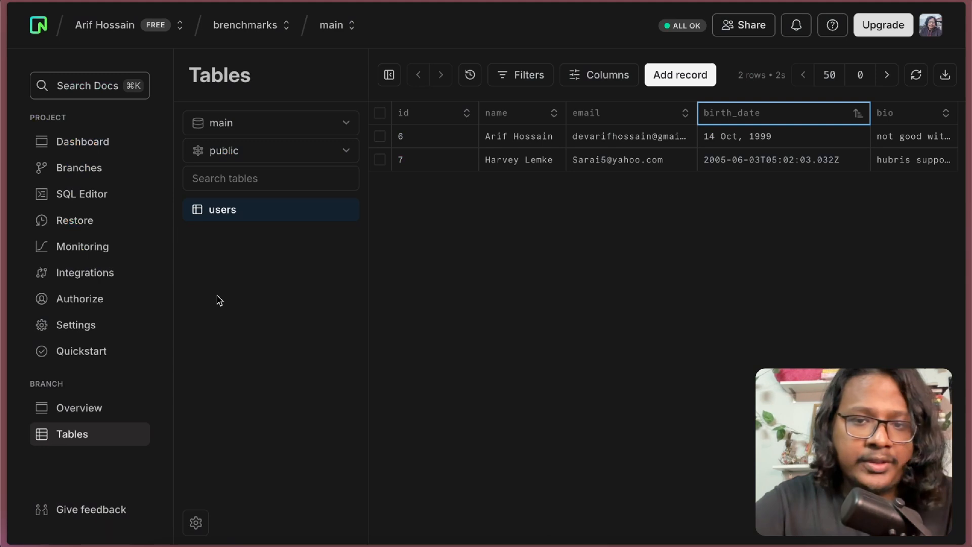
Step: Set user 7's bio cell to NULL and save the change
left_click(912, 159)
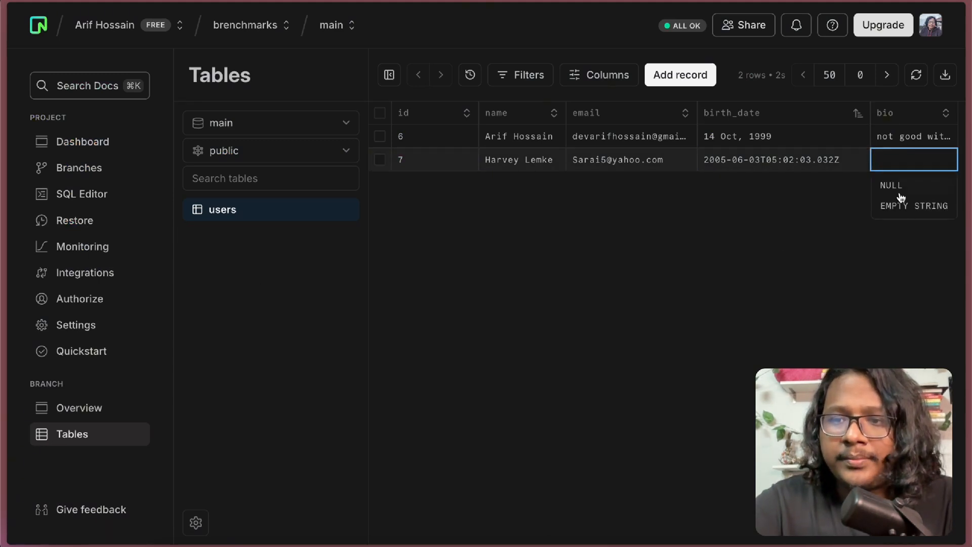
left_click(890, 185)
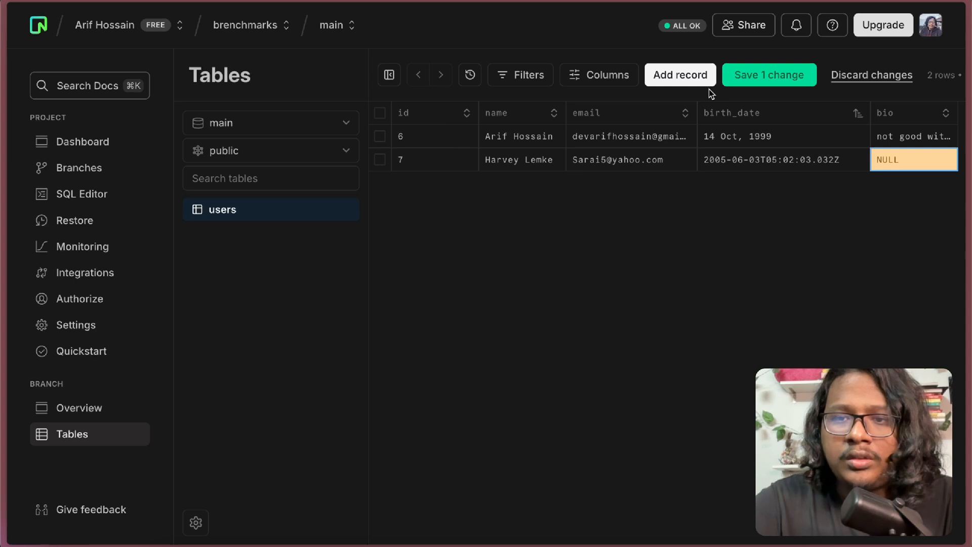
left_click(768, 75)
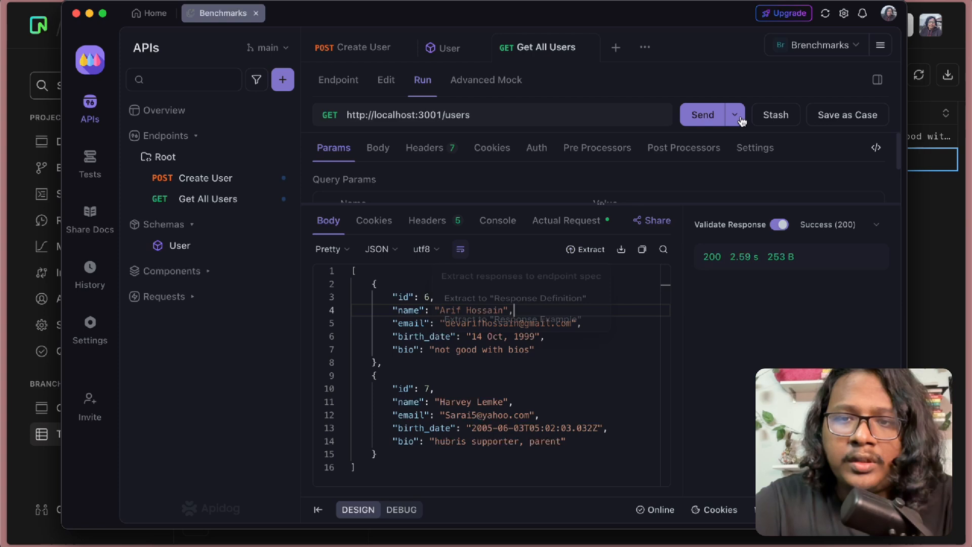
Step: Rerun Get All Users, then inspect the bio field type in the endpoint's data schema
left_click(703, 115)
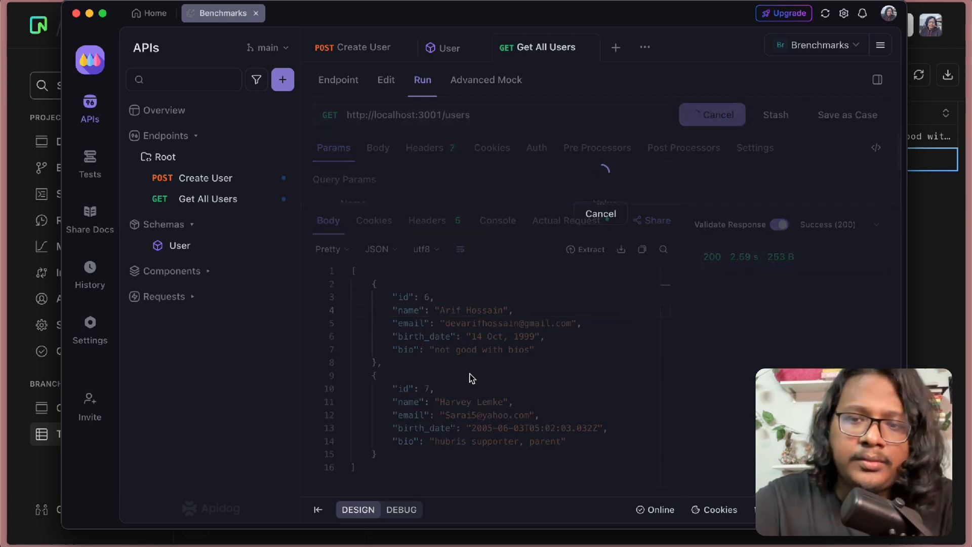
mouse_move(724, 379)
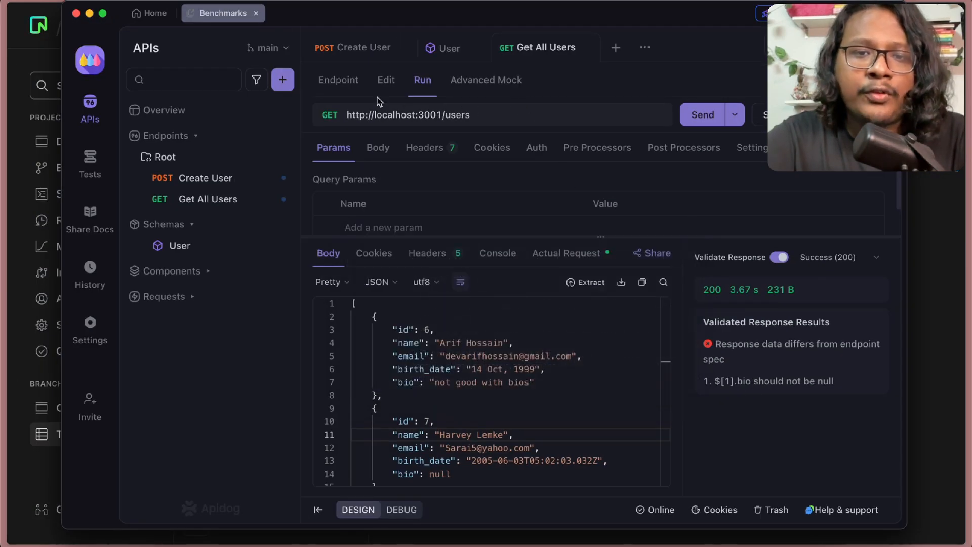
left_click(386, 80)
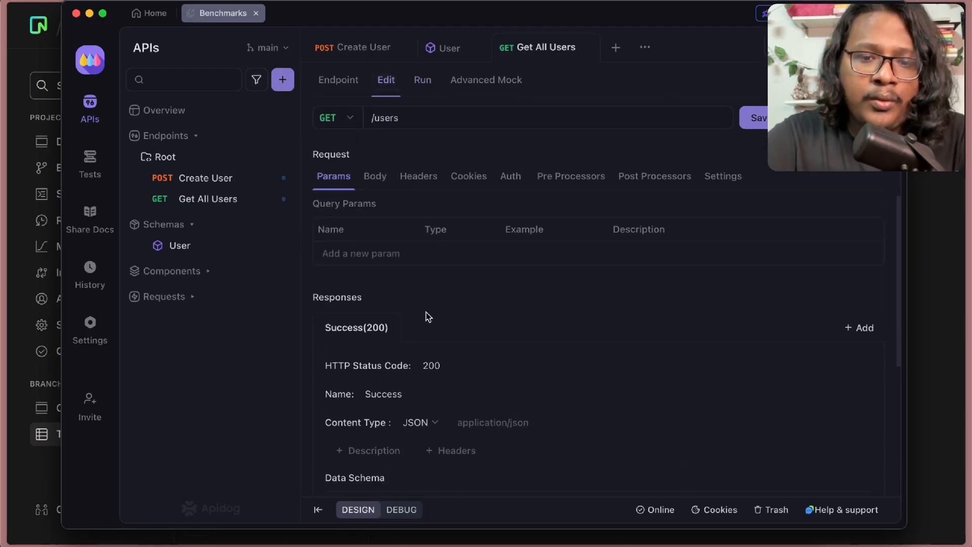
scroll("down", 3)
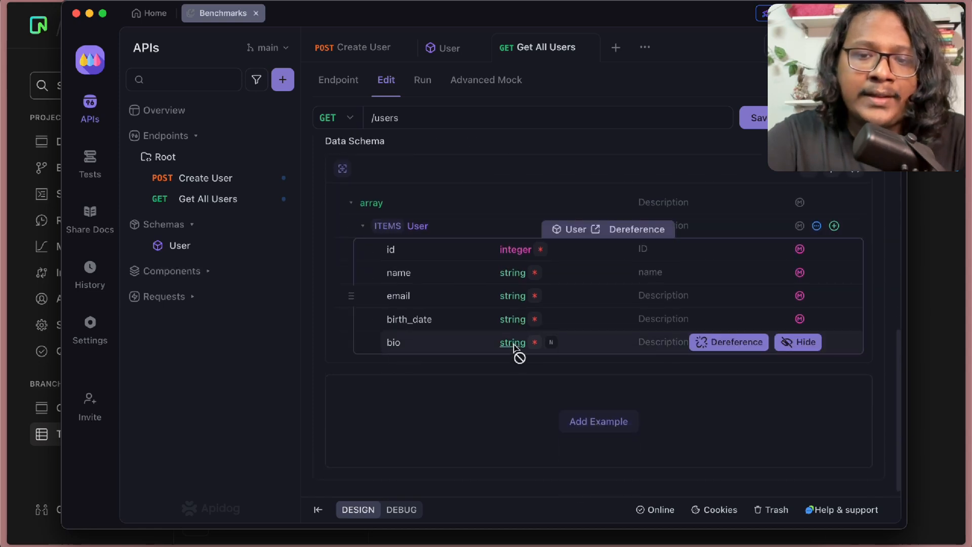
left_click(421, 79)
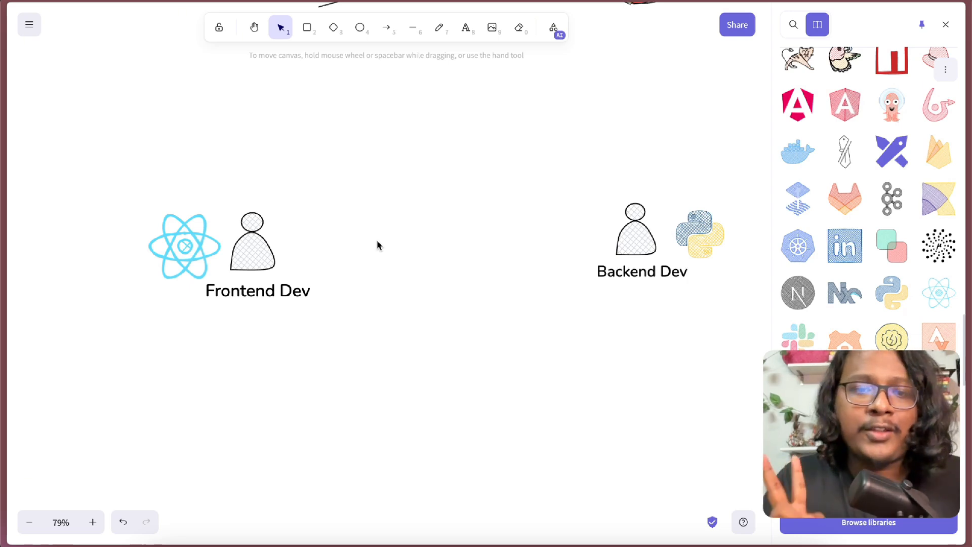
mouse_move(620, 281)
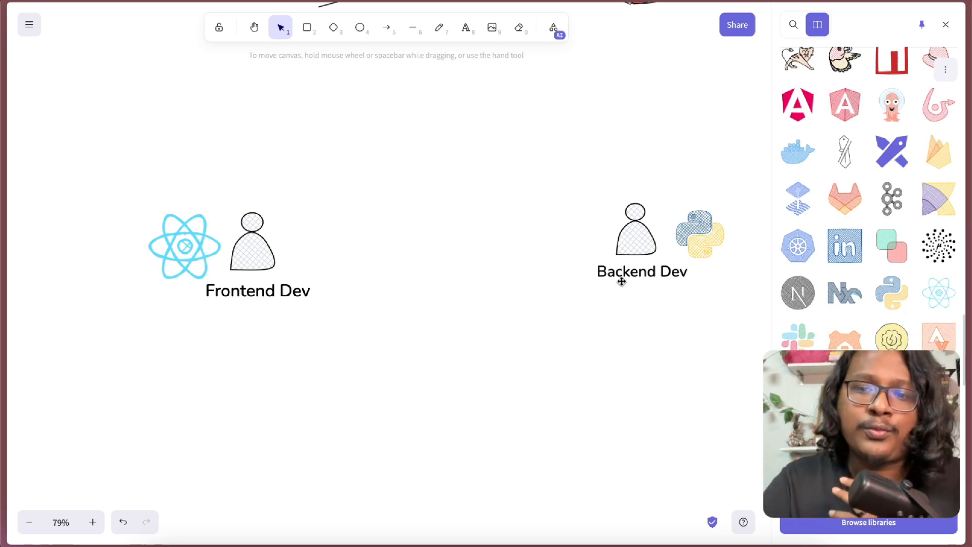
mouse_move(361, 253)
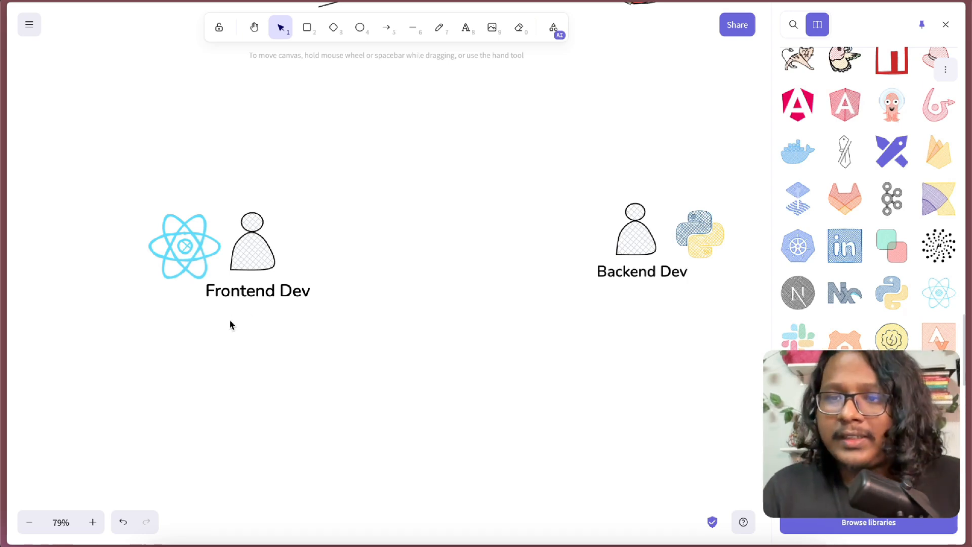
mouse_move(45, 380)
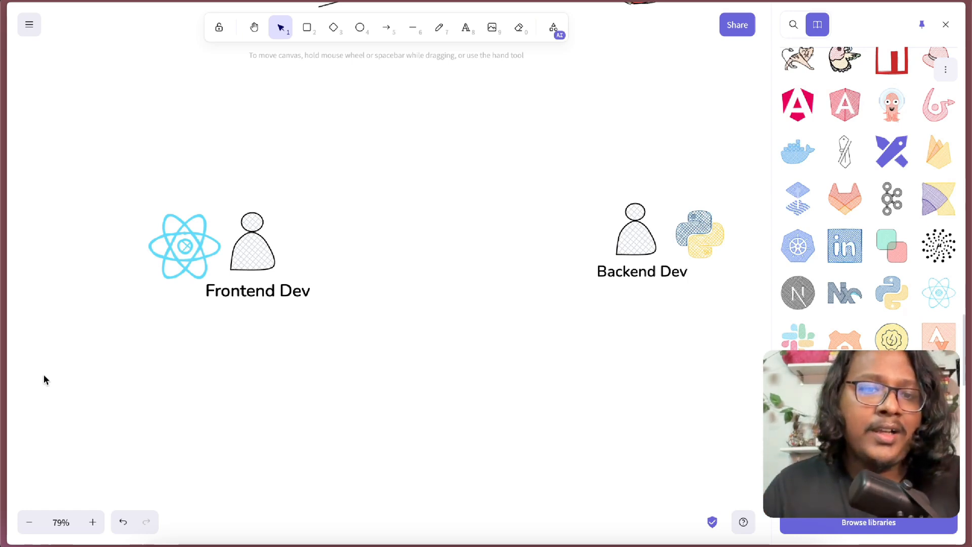
mouse_move(292, 454)
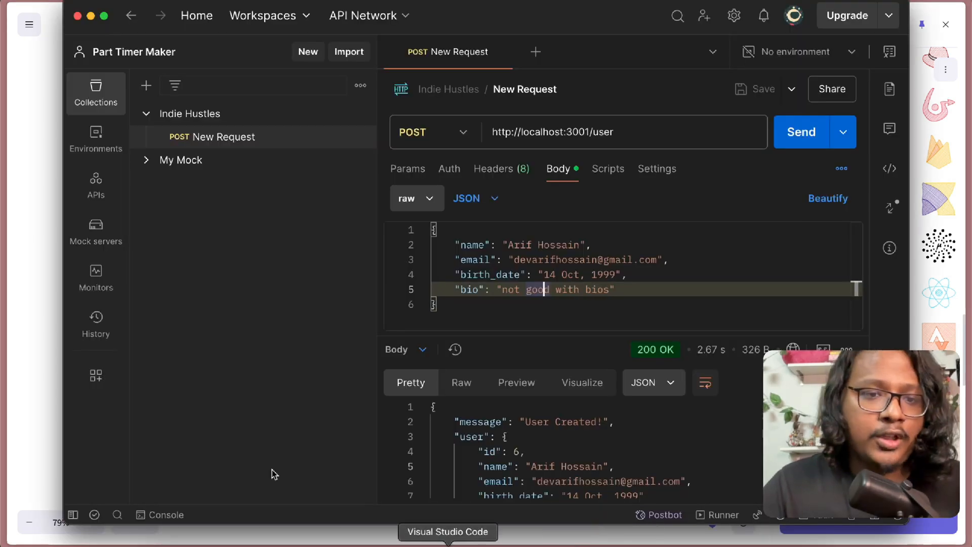
mouse_move(96, 232)
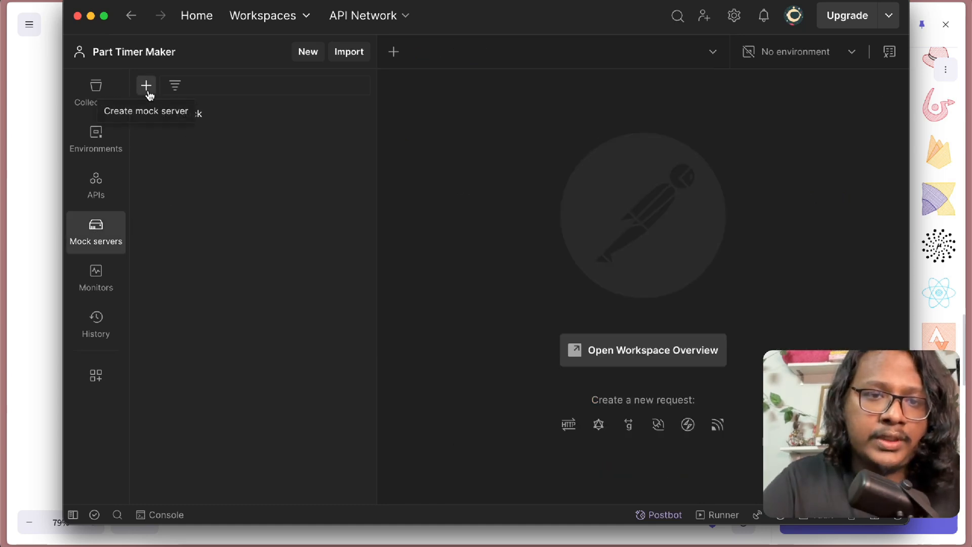
left_click(146, 85)
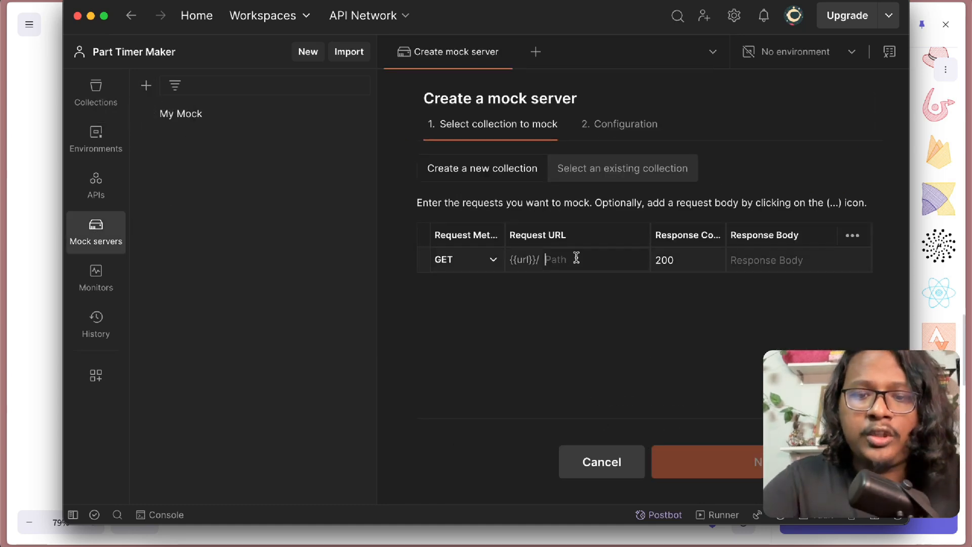
type("users")
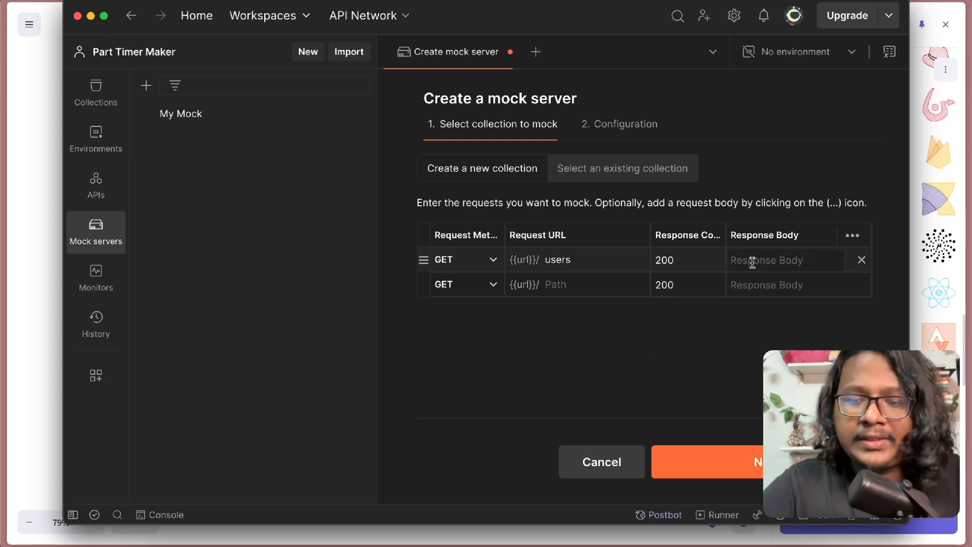
type("{")
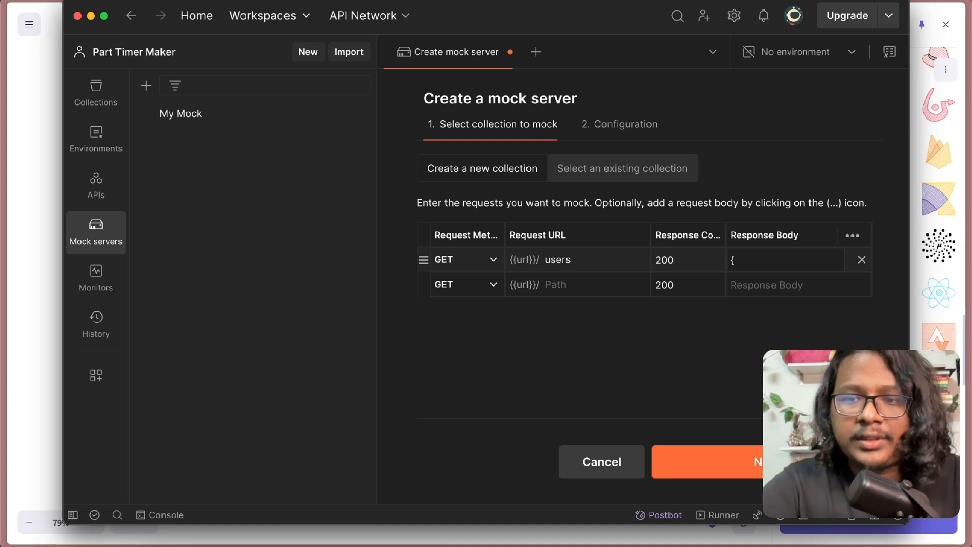
type("\"name\": \"Arif Hossain\"}")
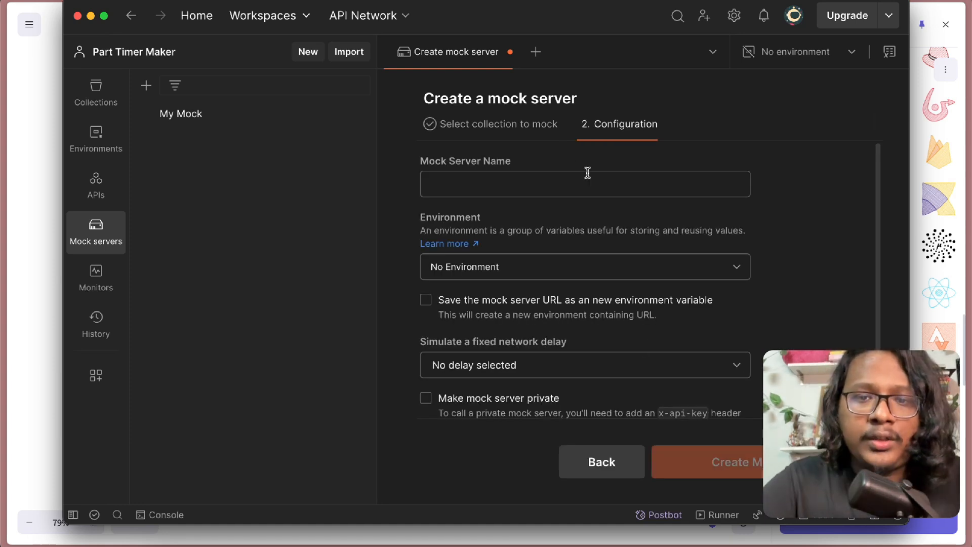
Step: Name the mock server 'Get all user', create it, and copy its URL
type("Get")
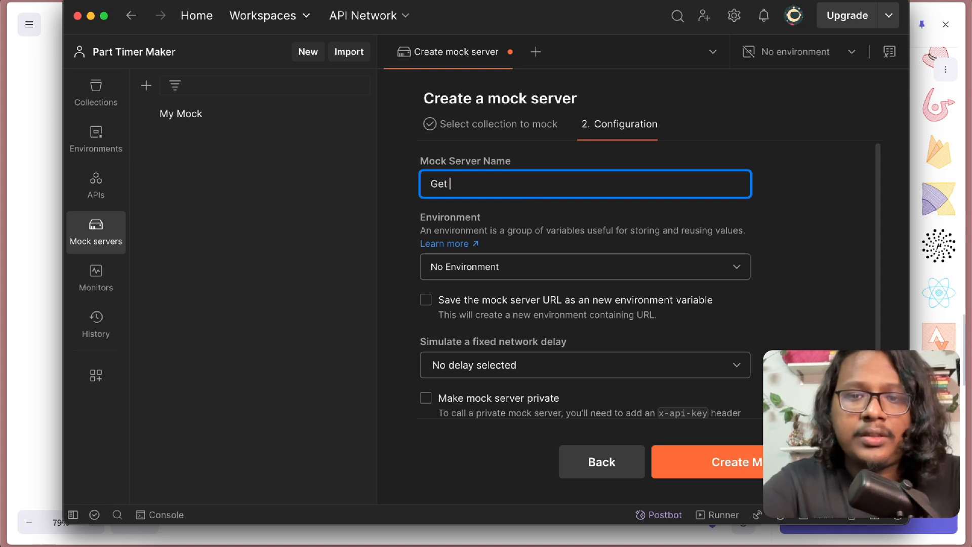
type("all user")
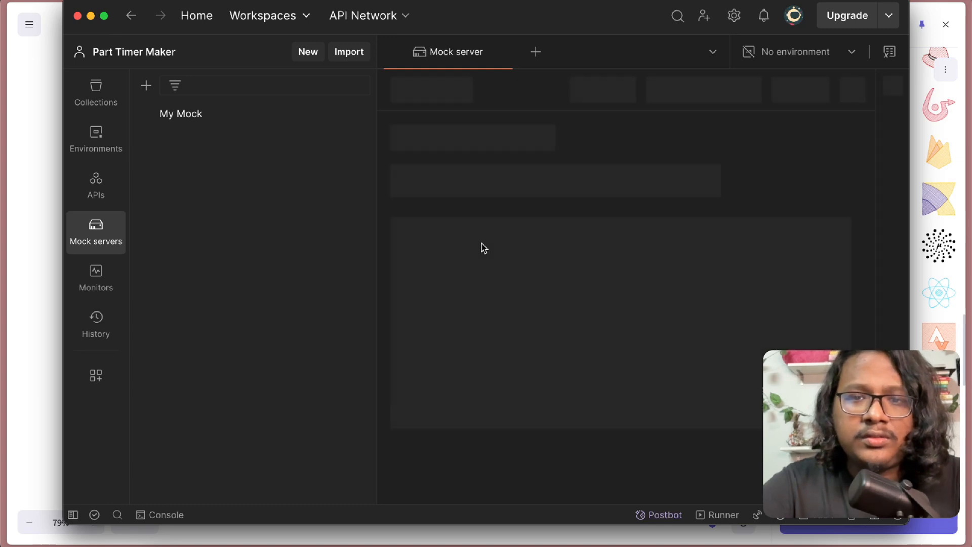
left_click(189, 136)
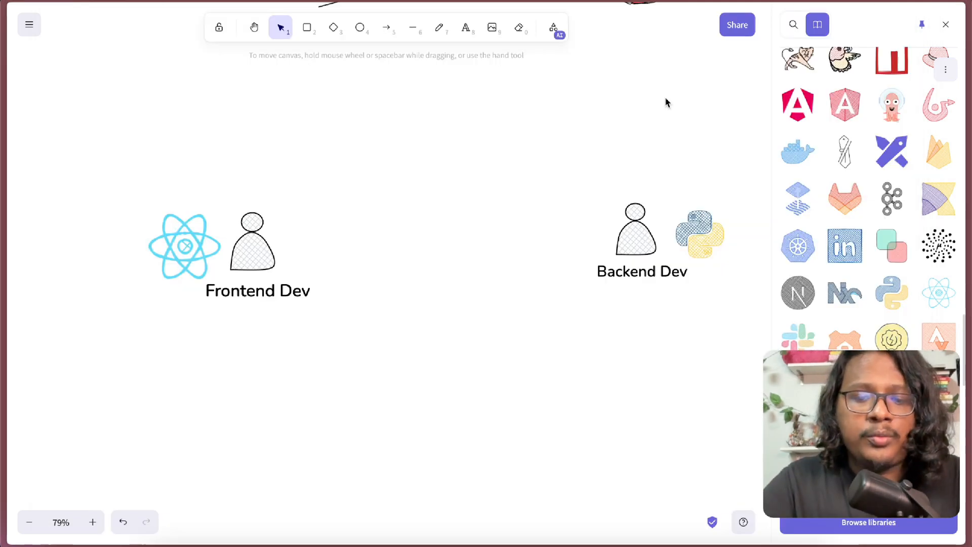
type("https://6359cb1c-45cf-4f0b-923b-03bd4bd51ffa.mock.pstmn.io")
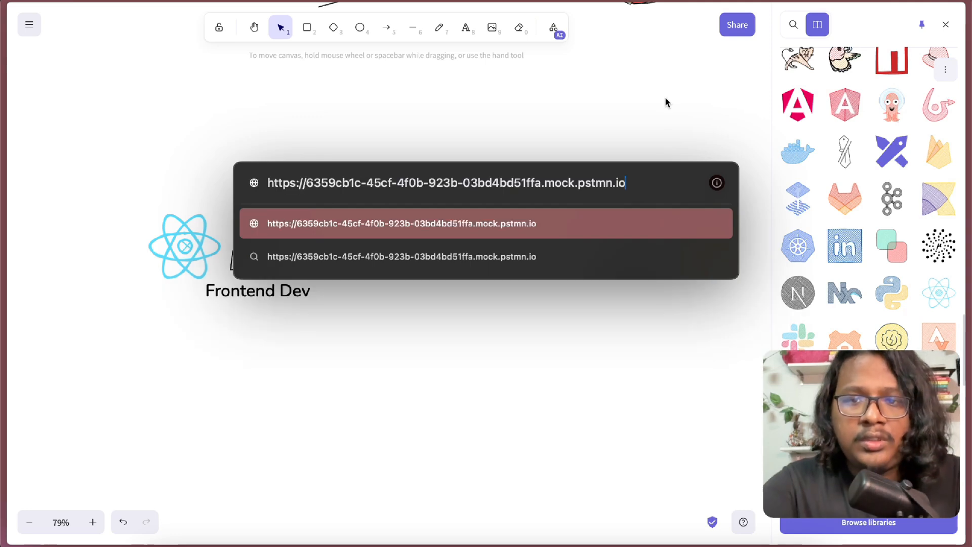
type("/users")
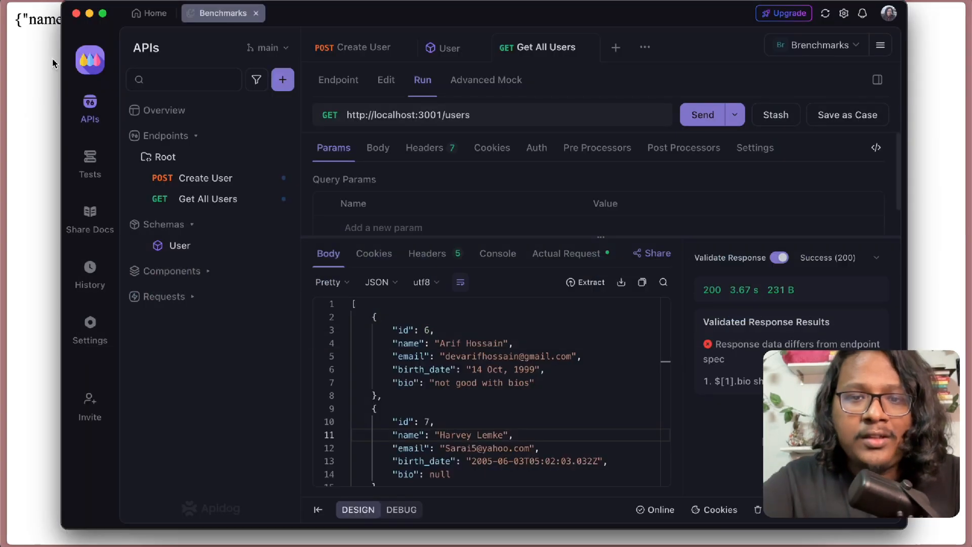
mouse_move(486, 79)
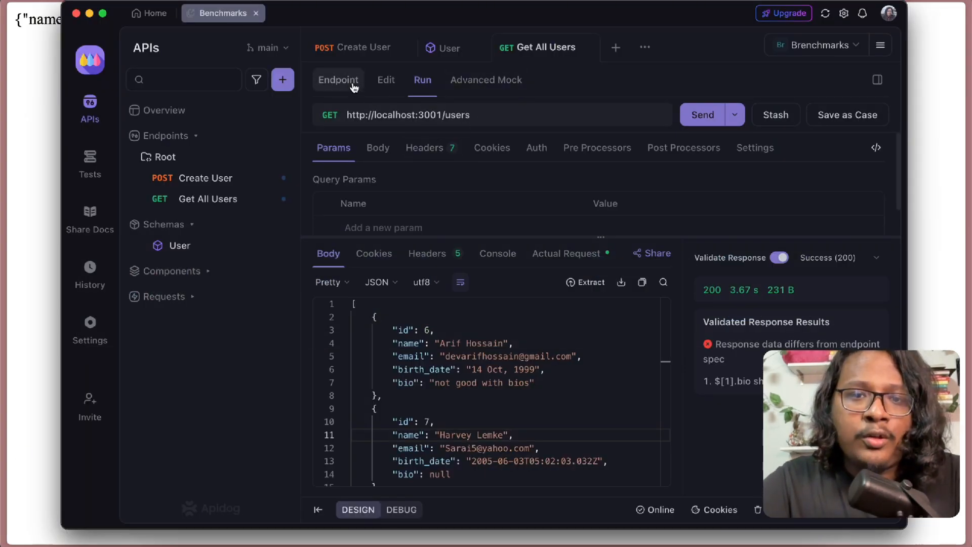
Step: Open the Get All Users Cloud Mock address for the Success (200) response
left_click(337, 80)
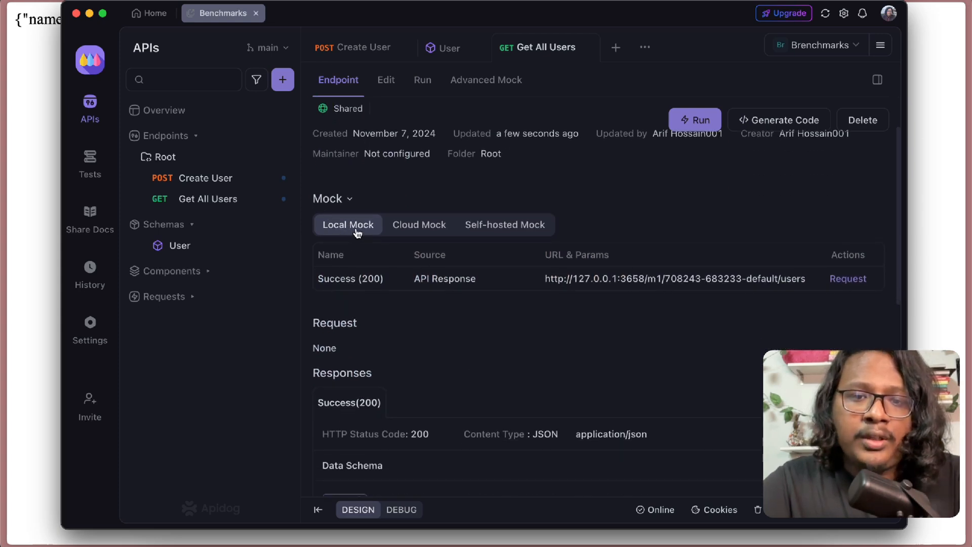
mouse_move(414, 235)
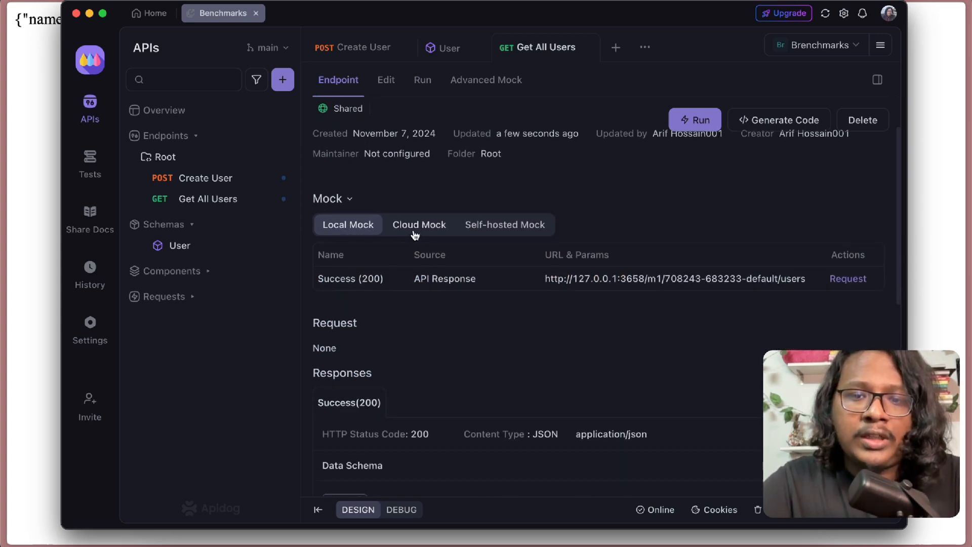
left_click(420, 225)
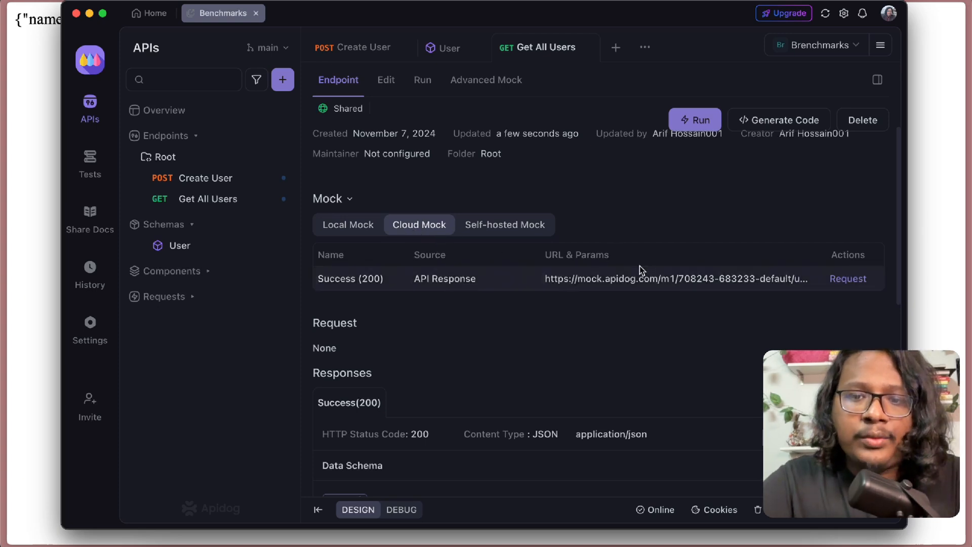
left_click(676, 278)
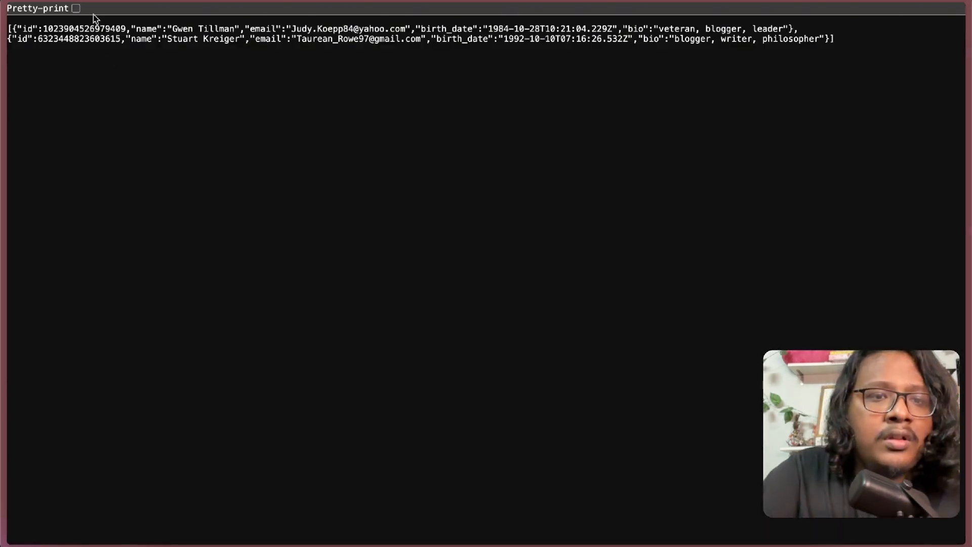
Step: Pretty-print the two generated user records and clear the page selection
left_click(76, 8)
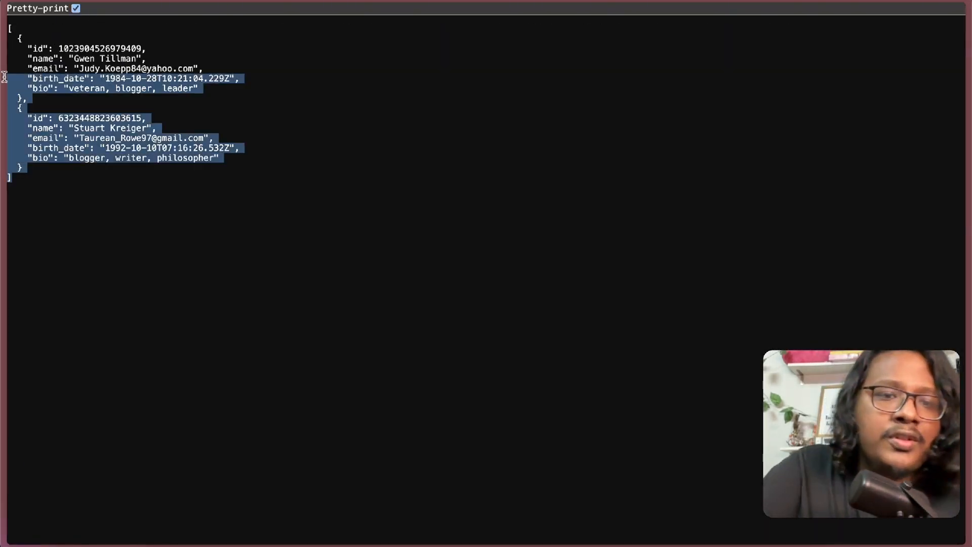
left_click(172, 199)
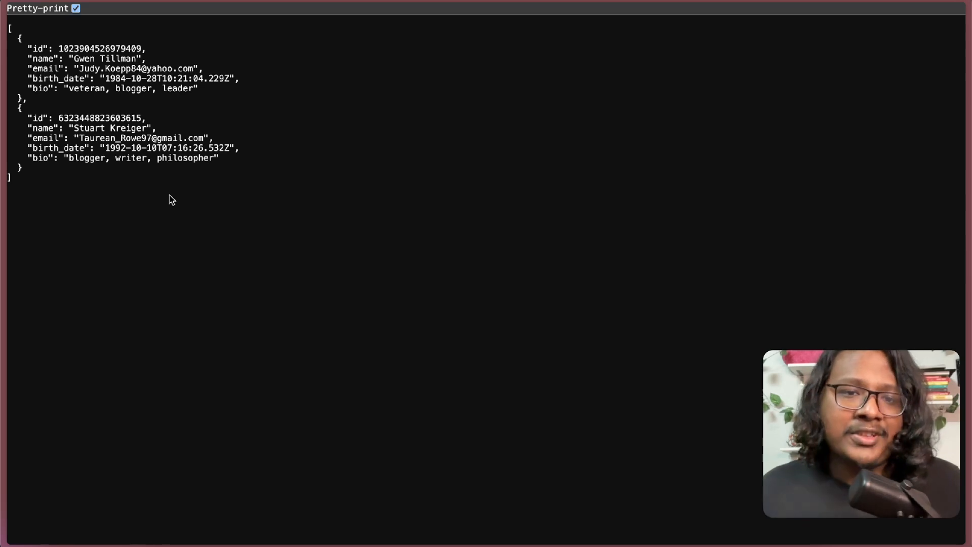